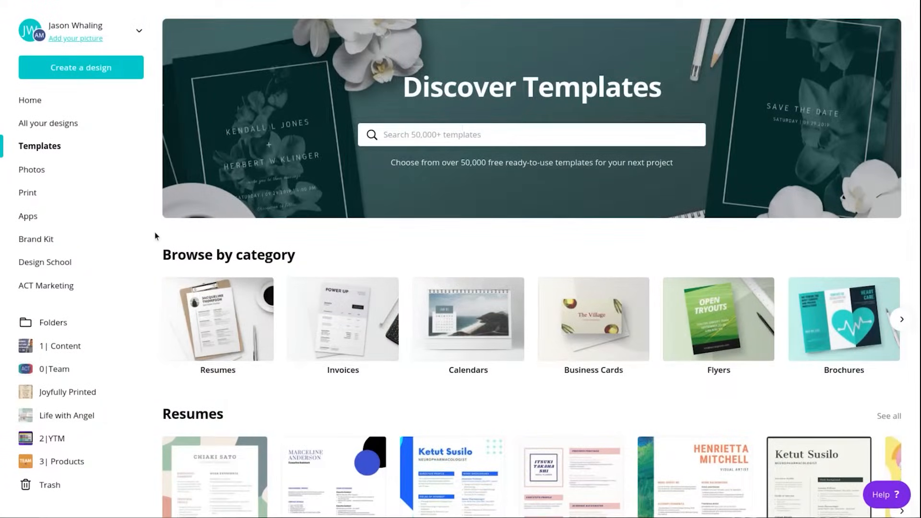
# - Scroll through the checklist template results to reach the Online Course Checklist template
pyautogui.scroll(-3)
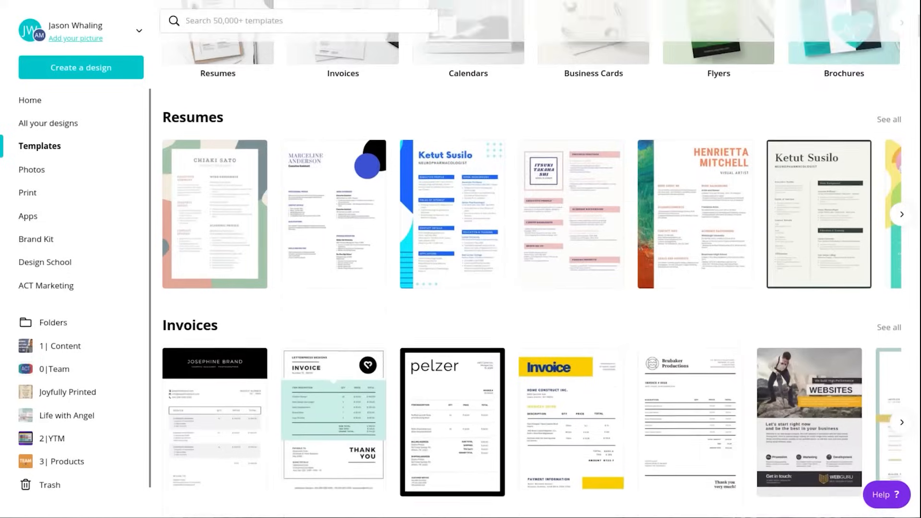
pyautogui.scroll(-3)
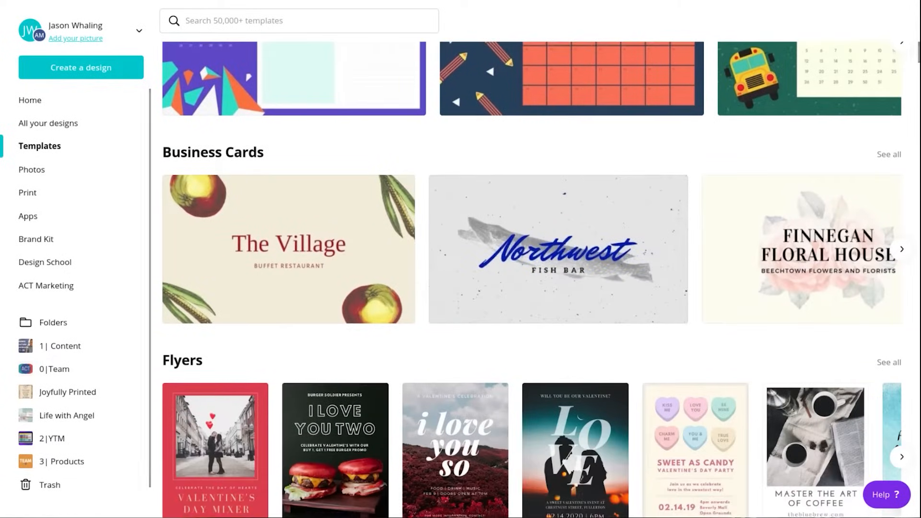
pyautogui.scroll(-3)
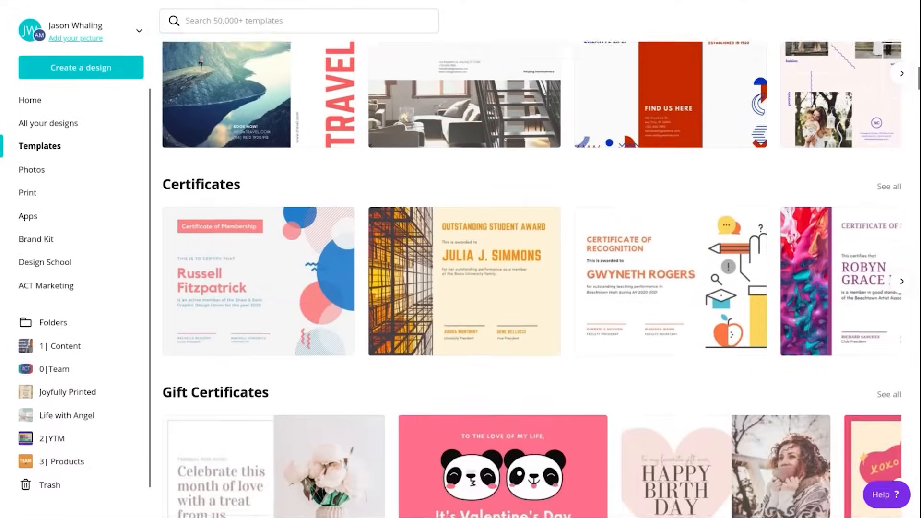
pyautogui.scroll(-3)
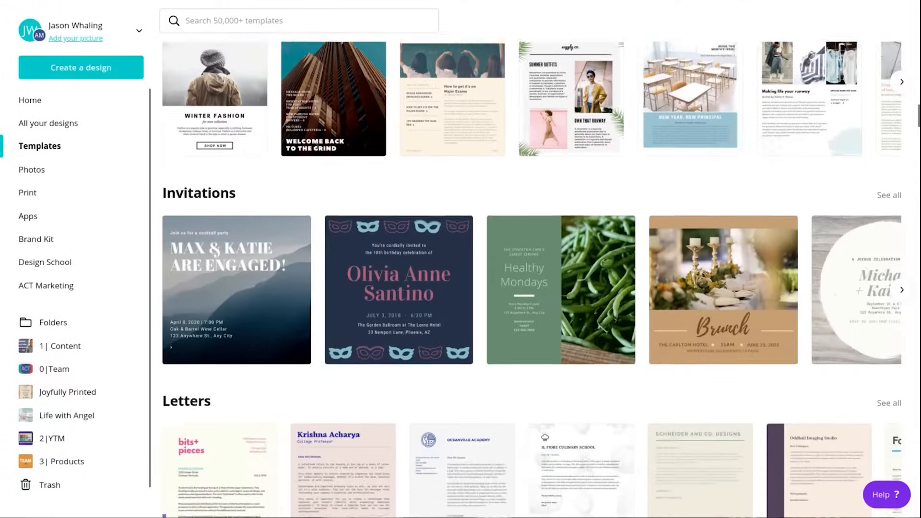
pyautogui.scroll(-3)
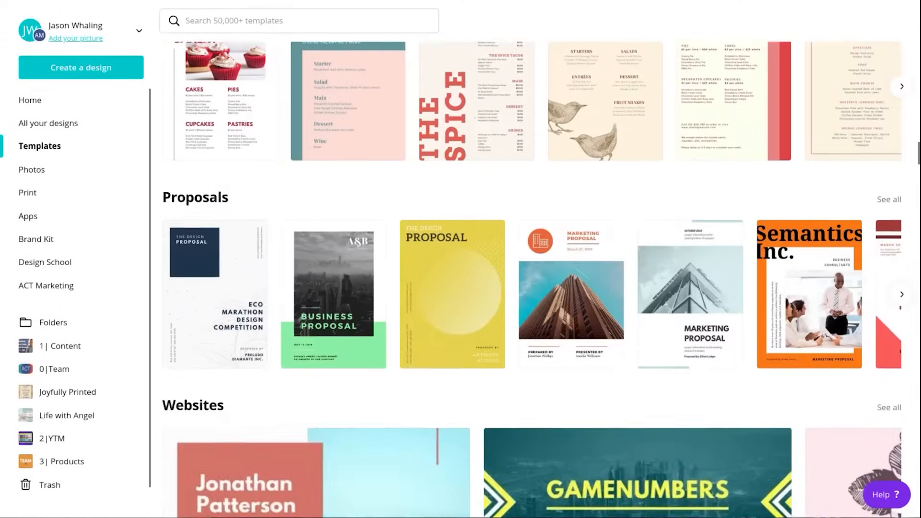
pyautogui.scroll(-3)
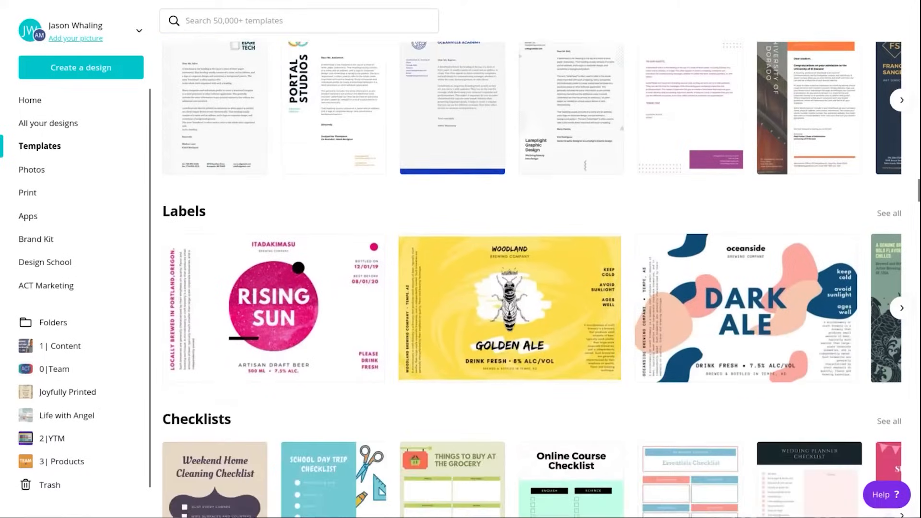
pyautogui.scroll(-3)
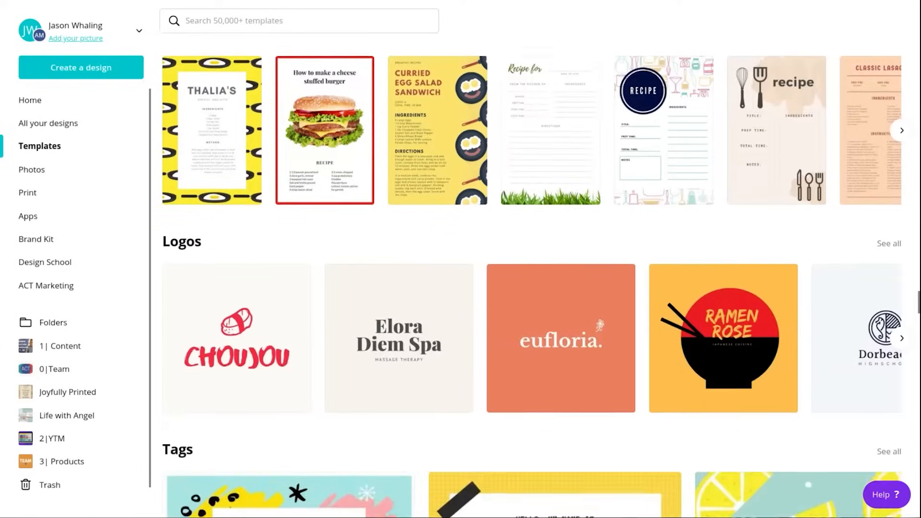
pyautogui.scroll(-3)
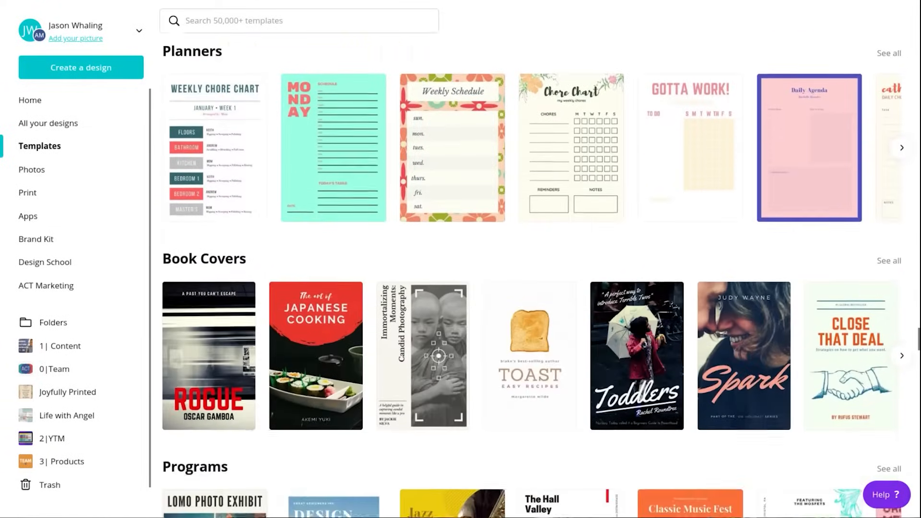
pyautogui.scroll(-3)
pyautogui.write('checklist')
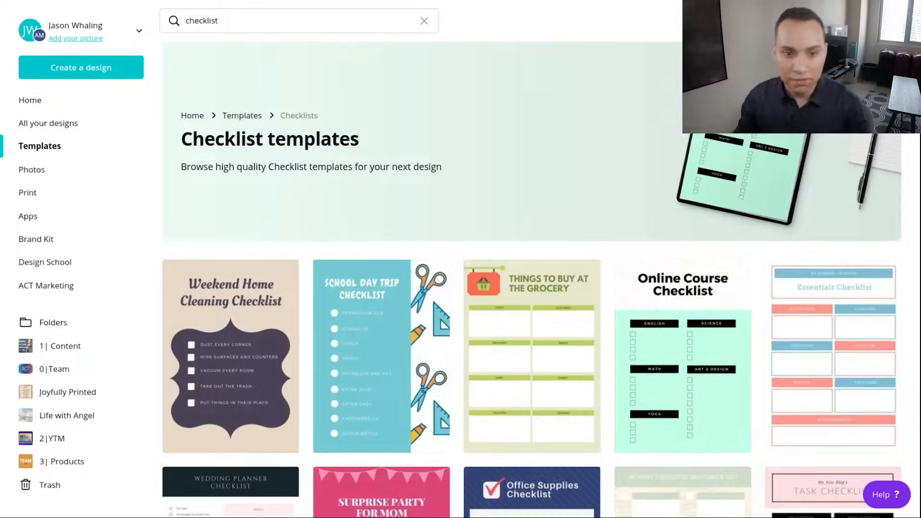
pyautogui.scroll(-3)
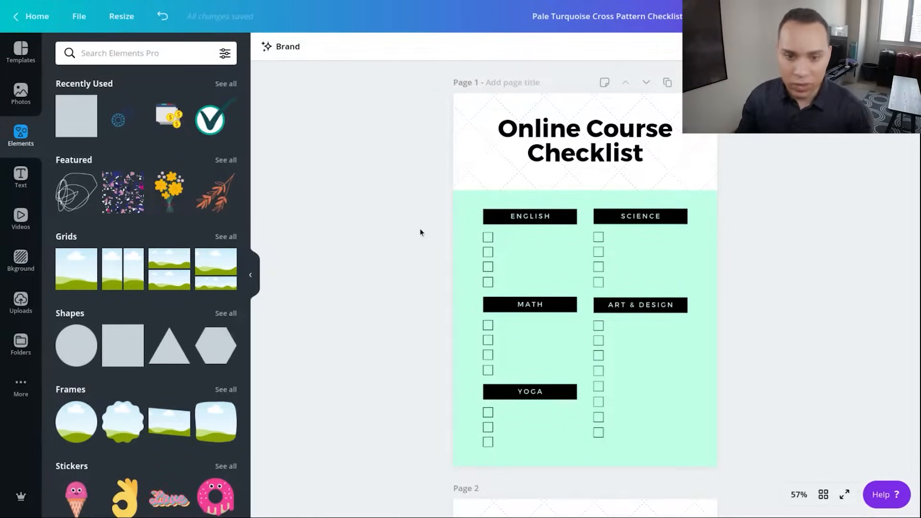
# - Scroll down to Page 2 holding the UTM Standards checklist with its four section headings
pyautogui.scroll(-3)
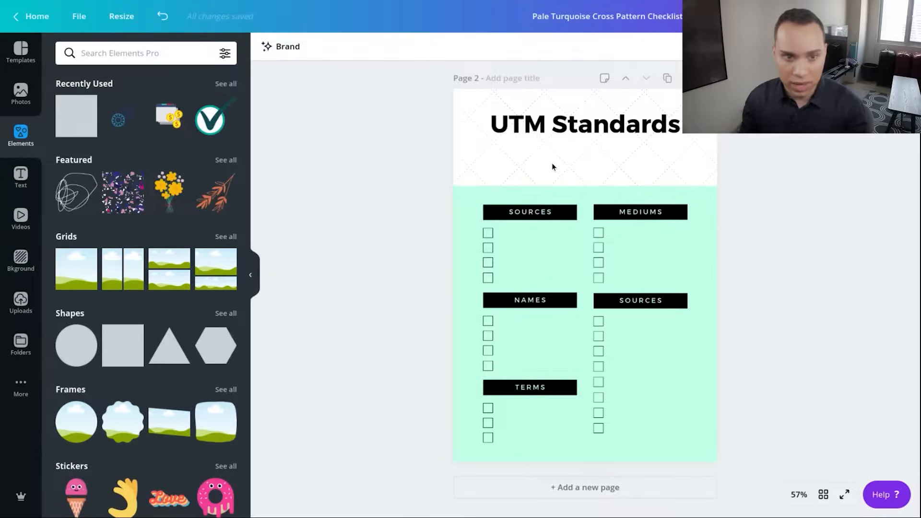
pyautogui.moveTo(269, 47)
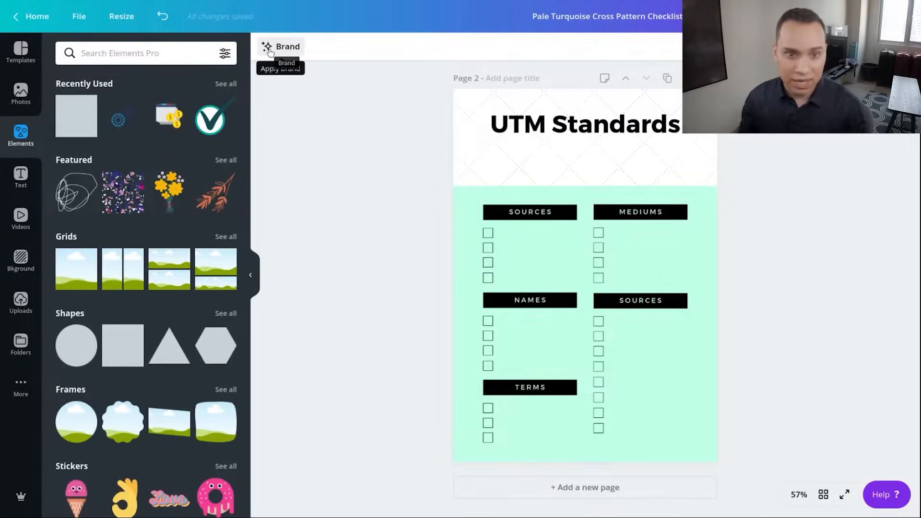
# - Try the Brand Kit palettes and settle on the gold header with pale cream body
pyautogui.click(281, 46)
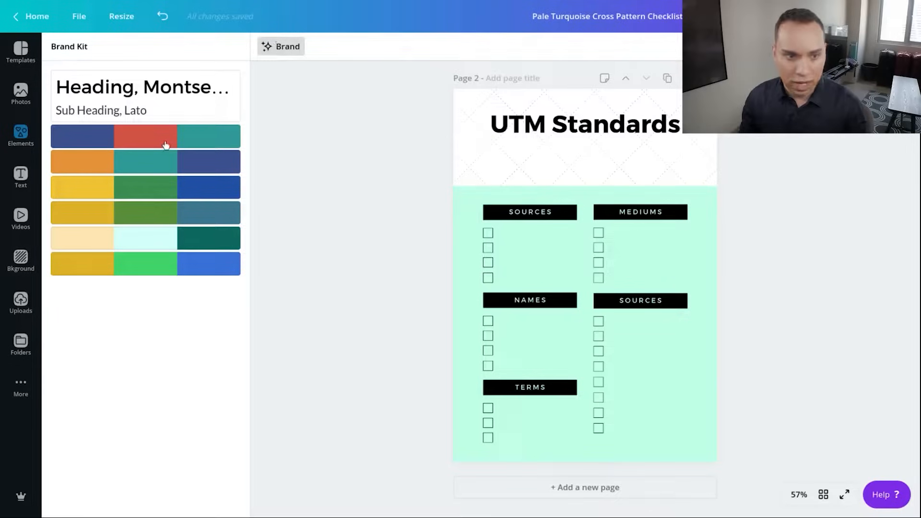
pyautogui.click(145, 264)
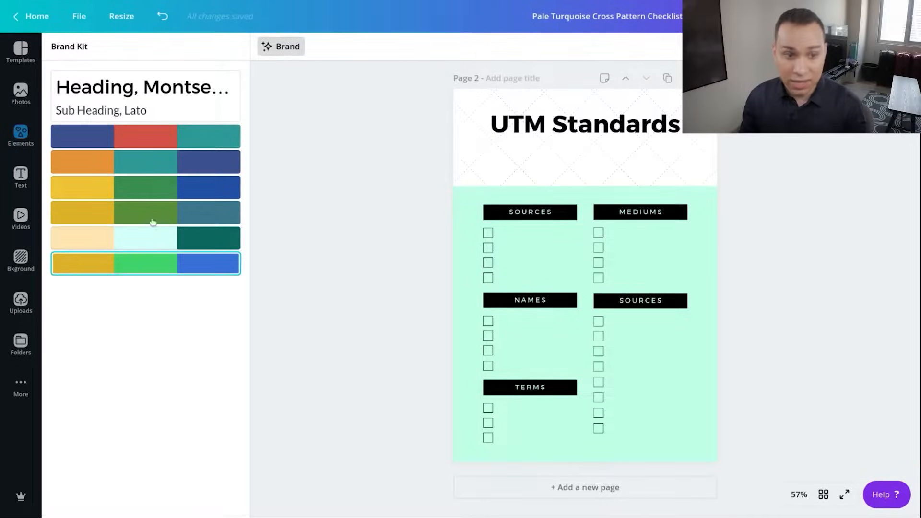
pyautogui.click(145, 135)
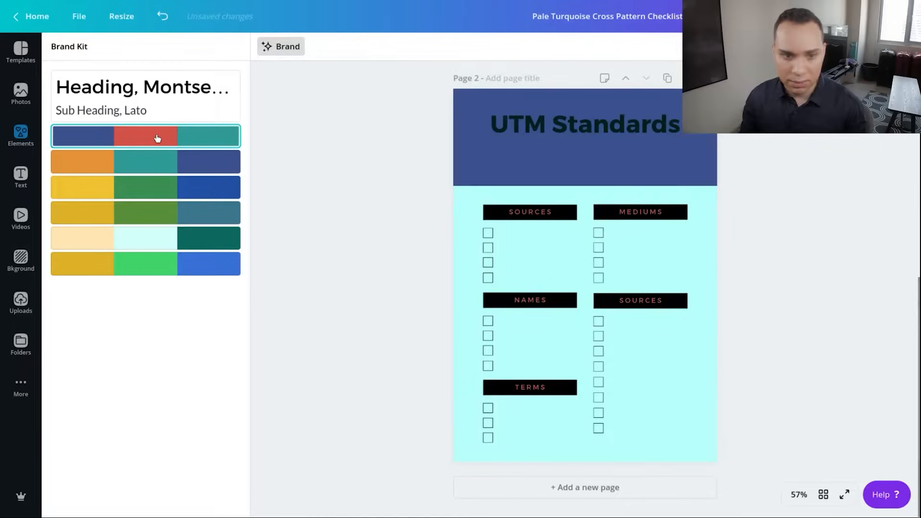
pyautogui.click(145, 187)
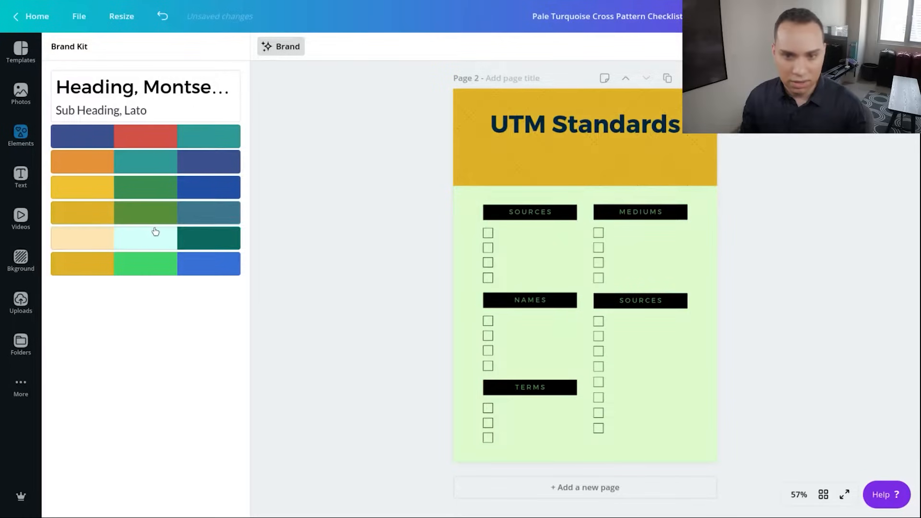
pyautogui.click(145, 263)
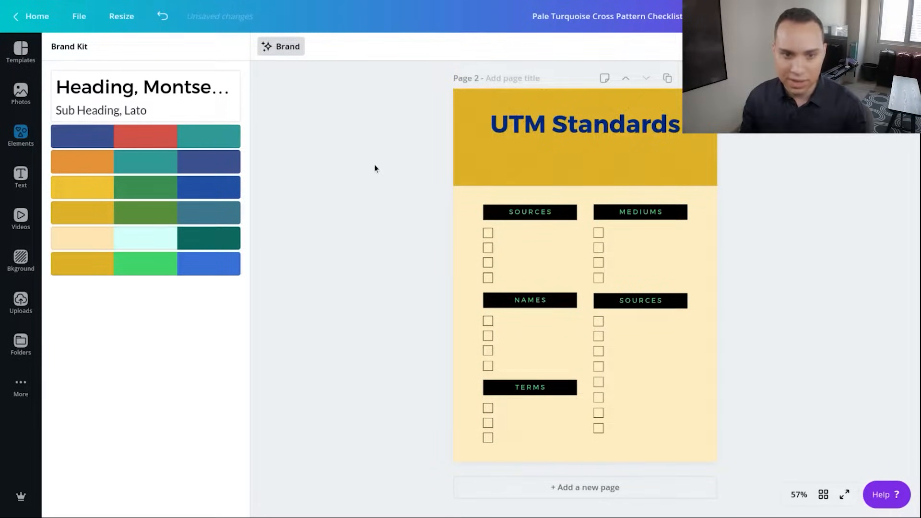
pyautogui.click(584, 124)
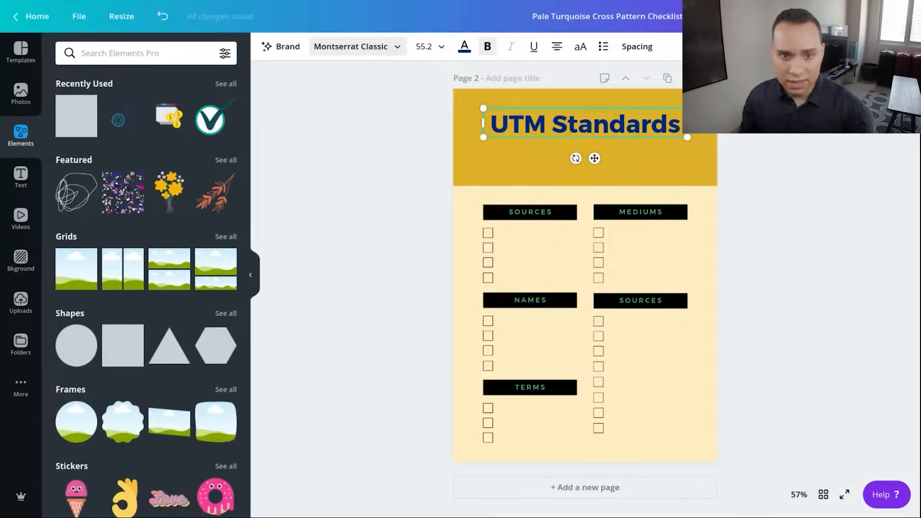
# - Give the UTM Standards title the Lato font and white text colour
pyautogui.click(350, 46)
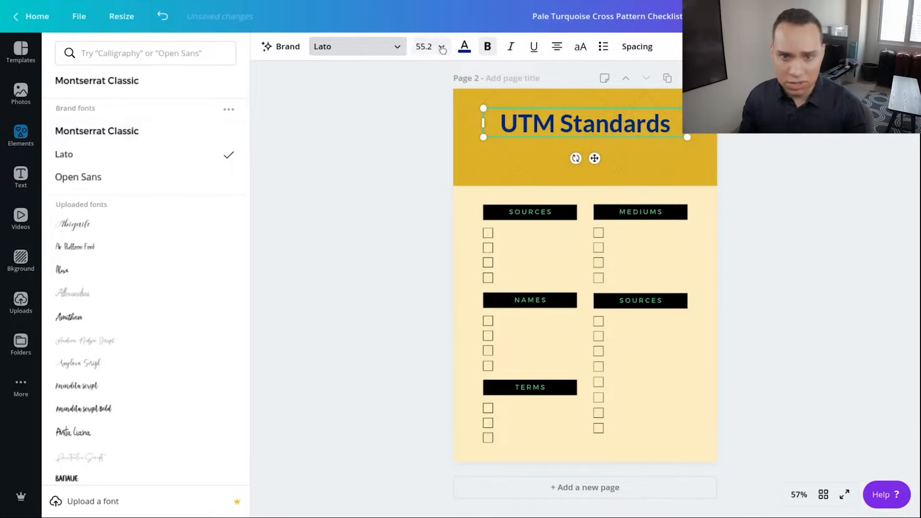
pyautogui.click(464, 46)
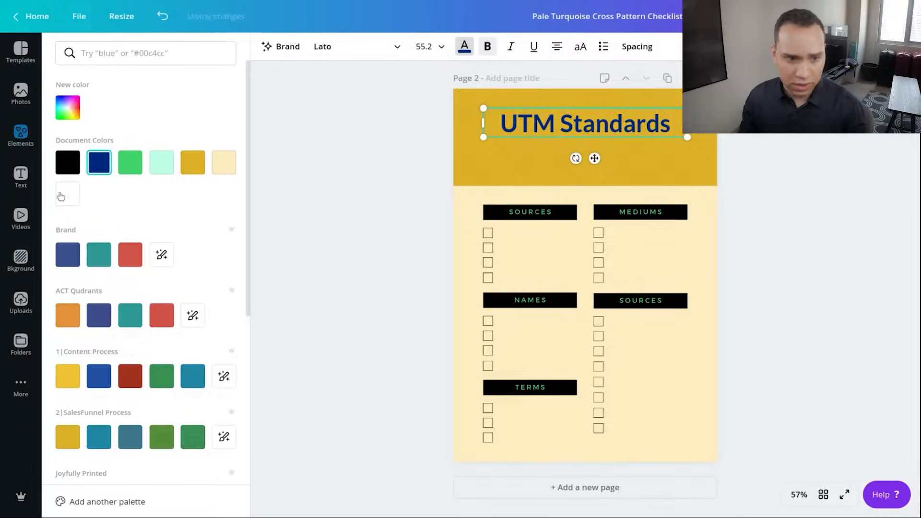
pyautogui.click(21, 135)
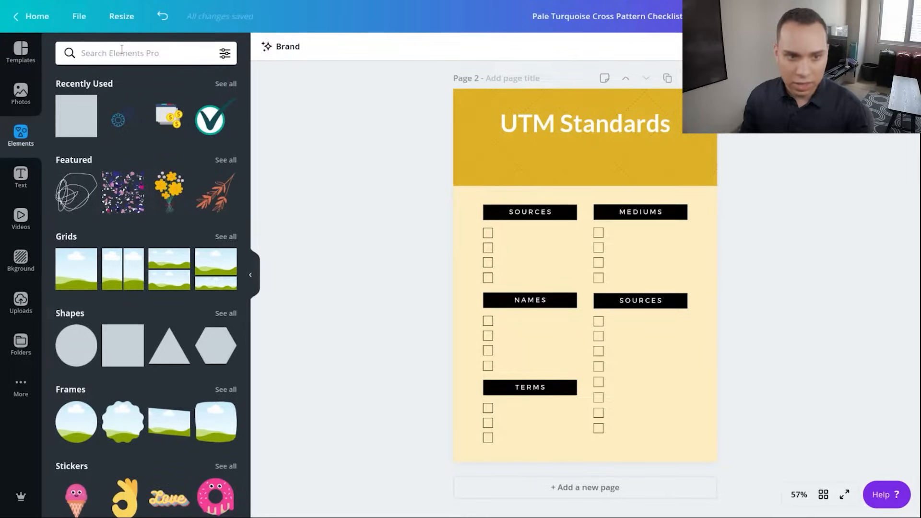
# - Search the Elements library for 'analytics' and browse the chart graphics
pyautogui.click(141, 53)
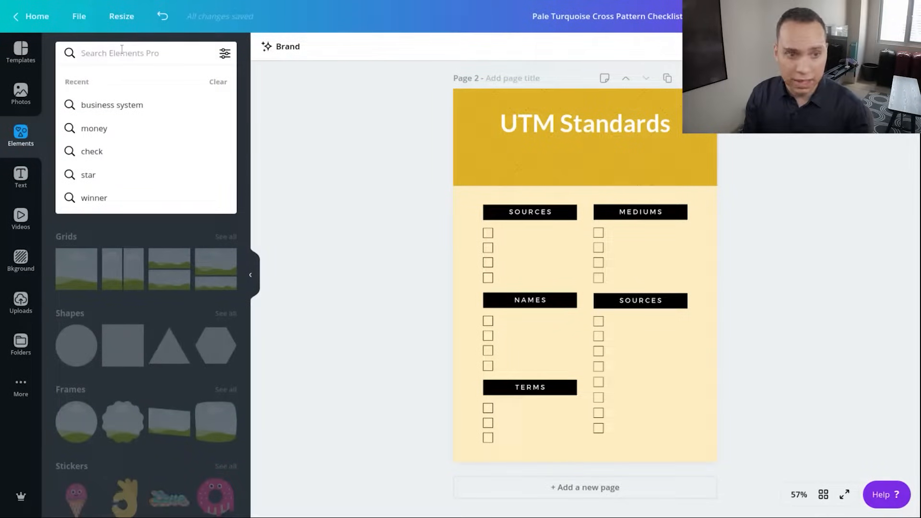
pyautogui.write('analytics')
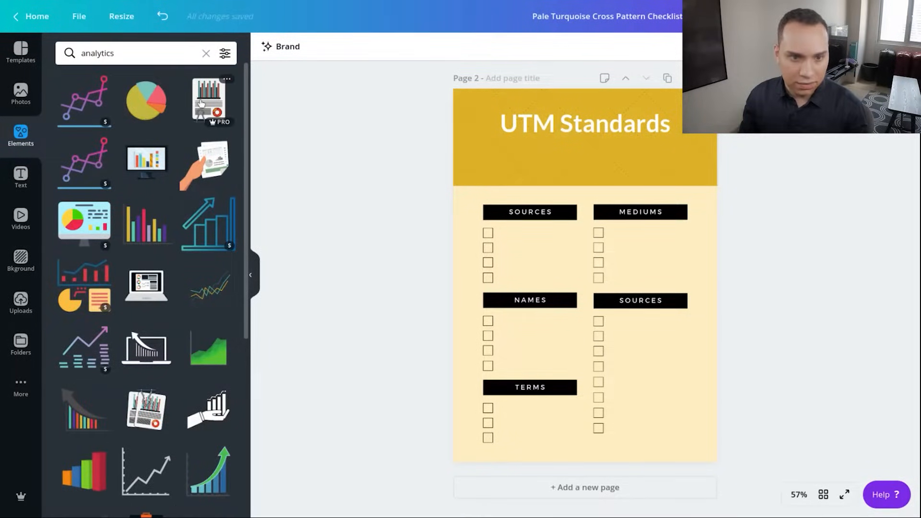
pyautogui.scroll(-3)
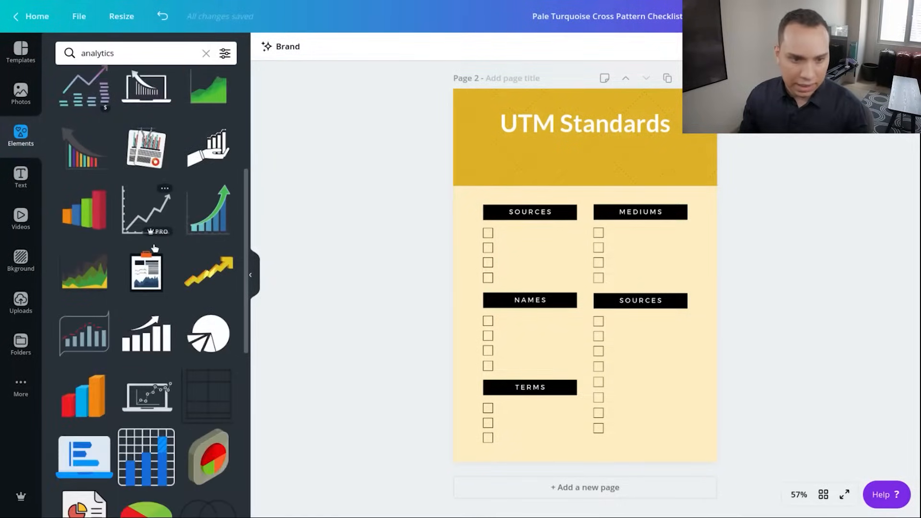
pyautogui.scroll(-3)
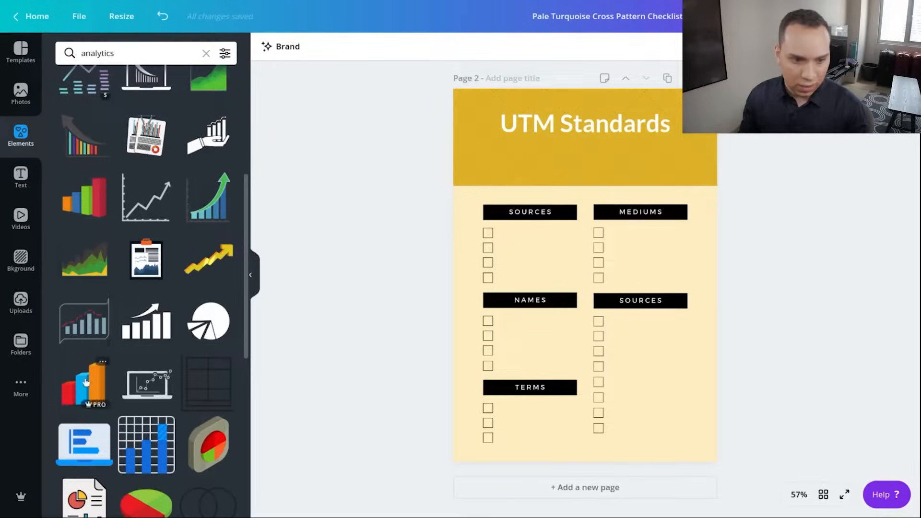
pyautogui.scroll(-3)
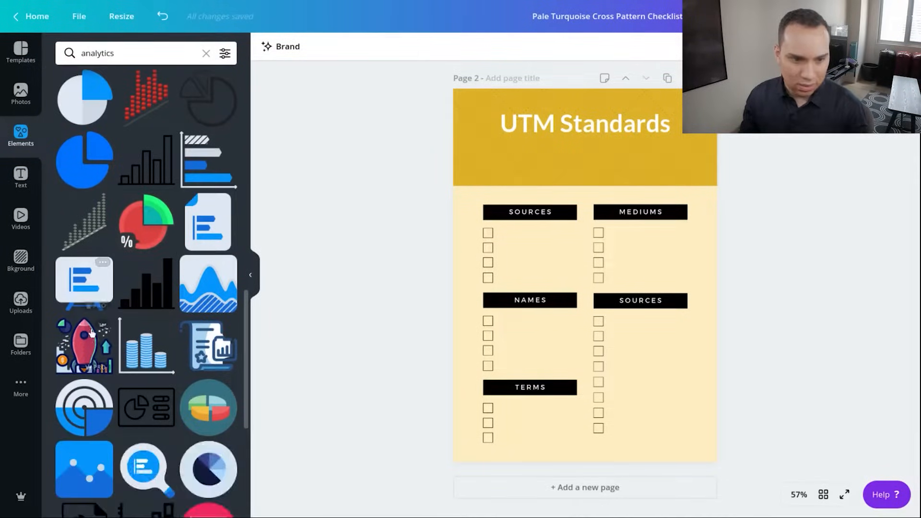
# - Add the rocket analytics graphic and size it large behind the title in the gold header
pyautogui.click(84, 345)
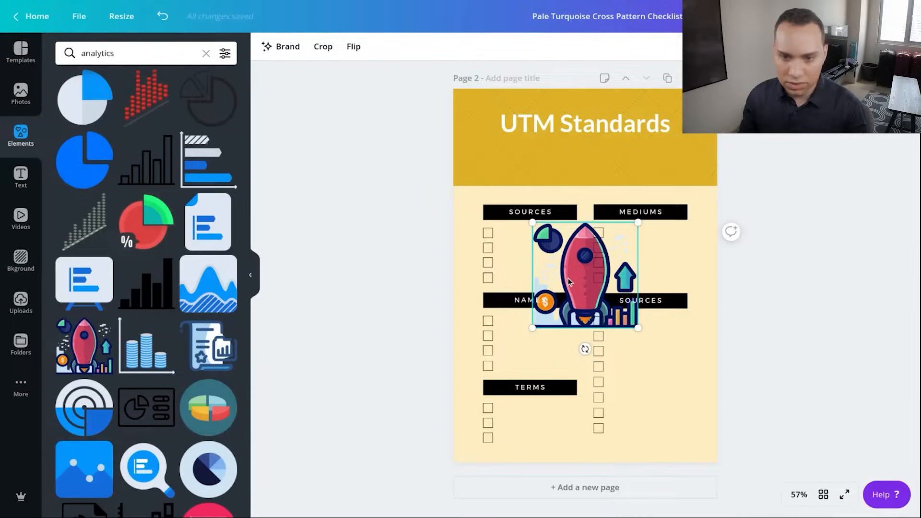
pyautogui.moveTo(584, 277); pyautogui.dragTo(646, 146)
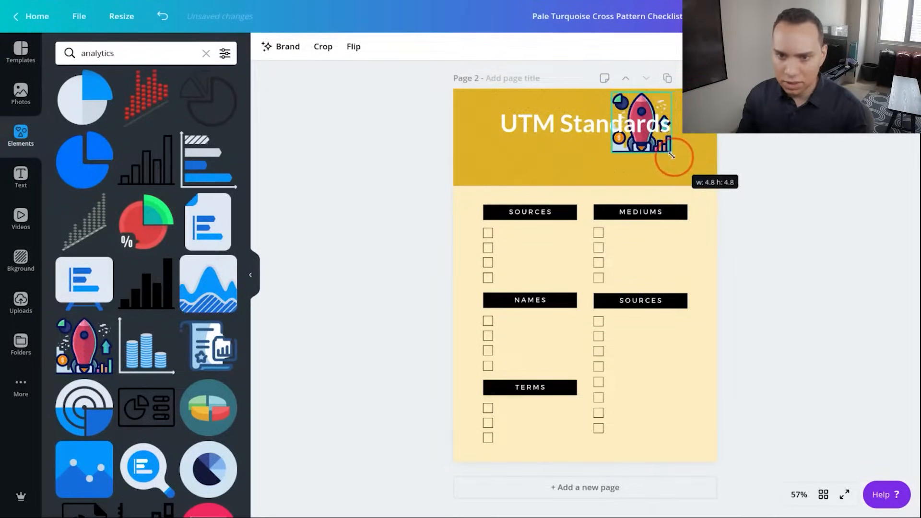
pyautogui.moveTo(640, 126); pyautogui.dragTo(564, 152)
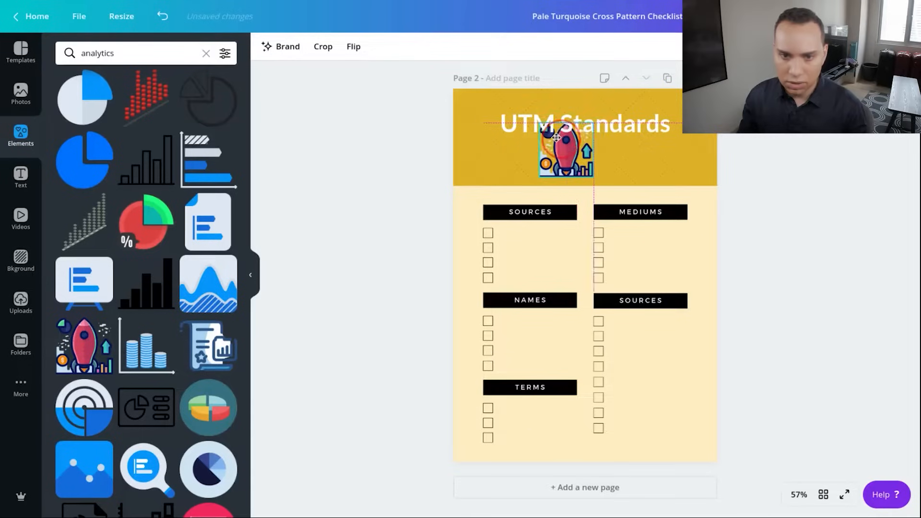
pyautogui.moveTo(566, 149); pyautogui.dragTo(519, 117)
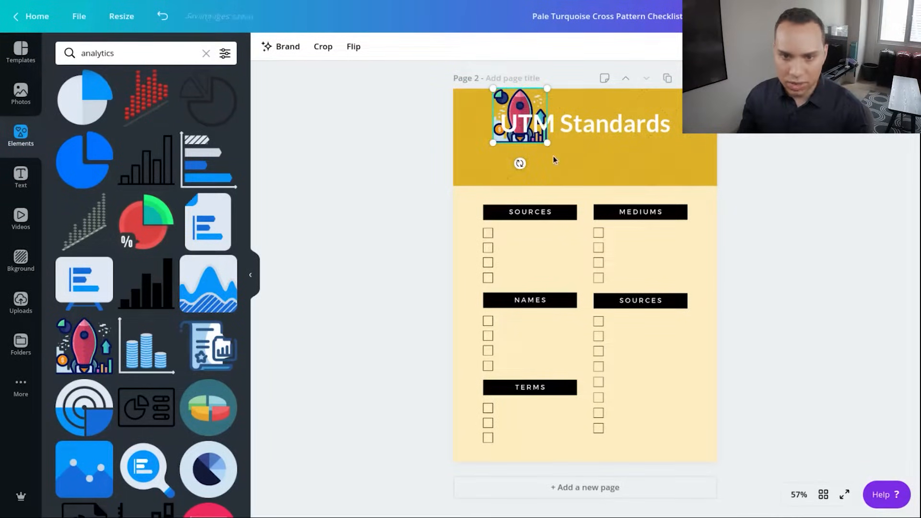
pyautogui.moveTo(548, 145); pyautogui.dragTo(603, 177)
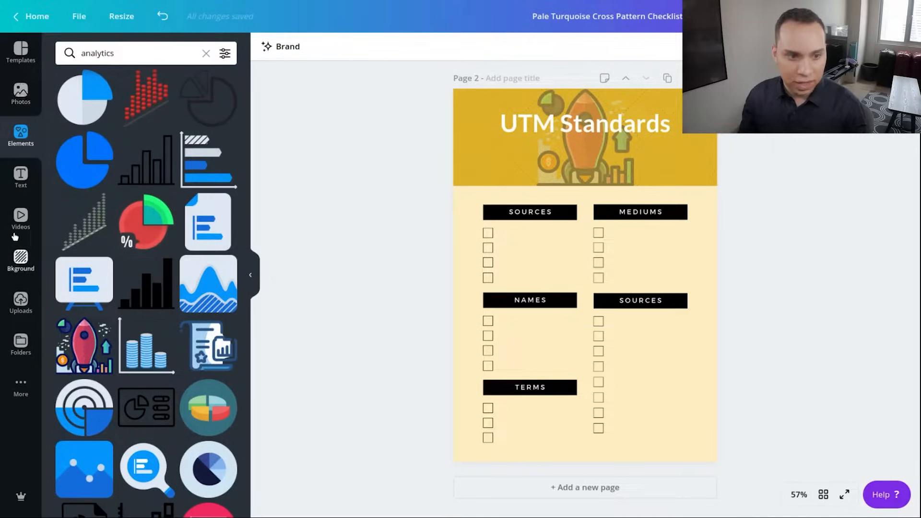
# - Clear the page selection and bring up the Elements library of shapes and frames
pyautogui.click(20, 177)
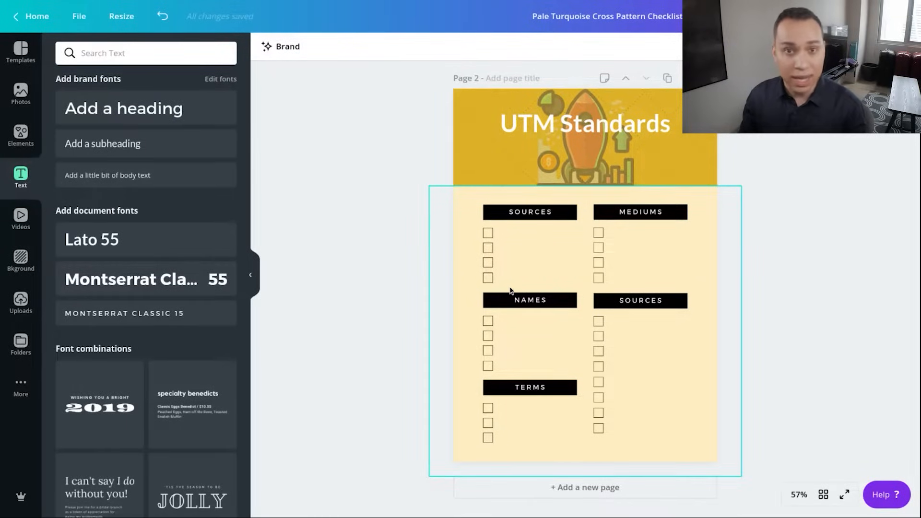
pyautogui.click(461, 150)
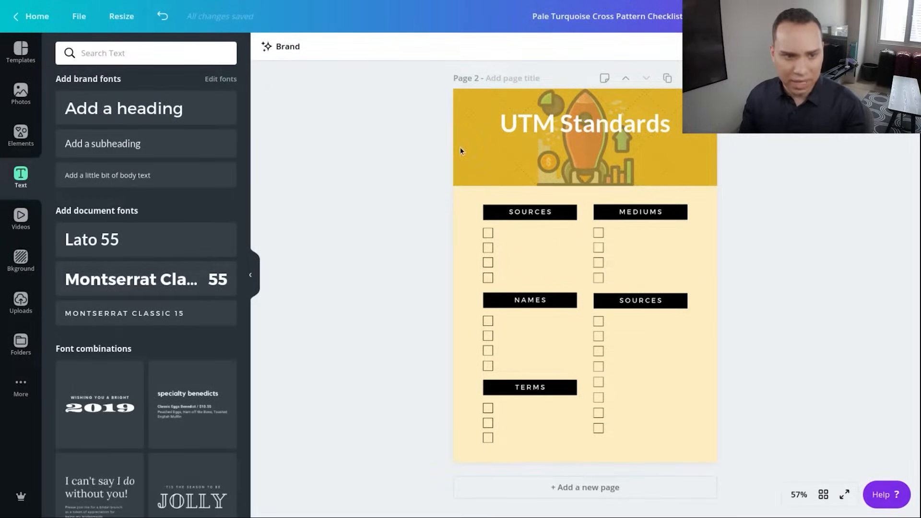
pyautogui.moveTo(20, 94)
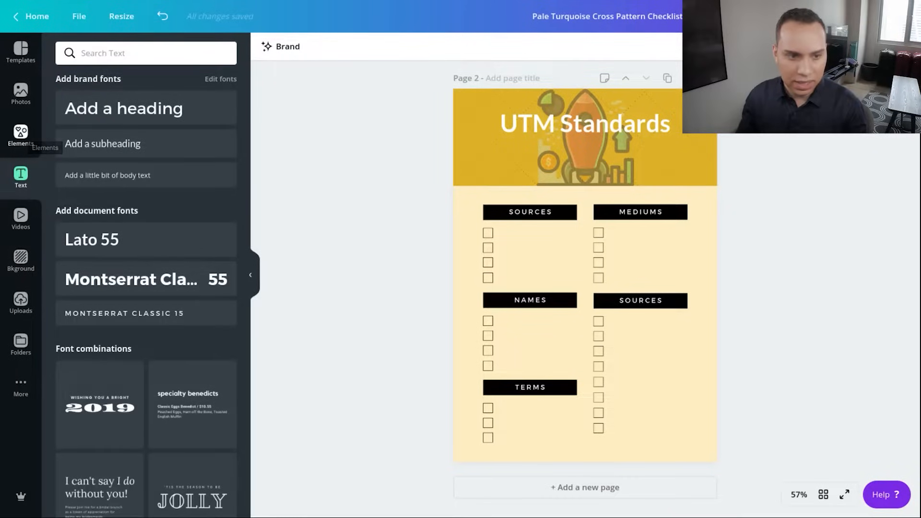
pyautogui.click(20, 136)
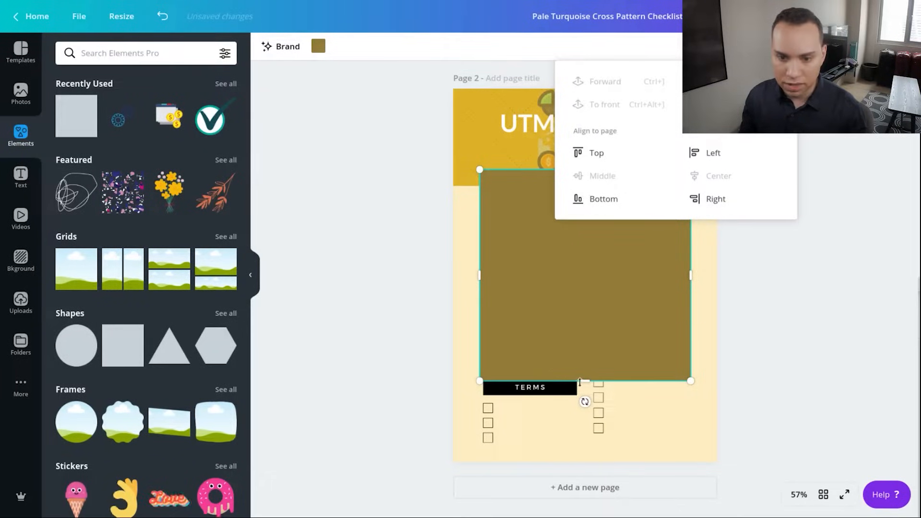
# - Flatten the olive-gold square into a thin bar along the bottom of the header
pyautogui.moveTo(585, 381); pyautogui.dragTo(584, 222)
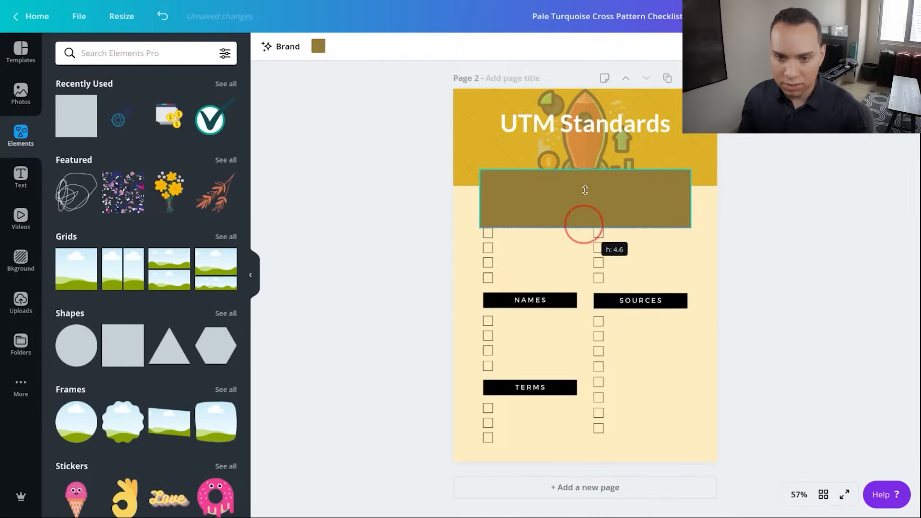
pyautogui.moveTo(584, 223); pyautogui.dragTo(584, 187)
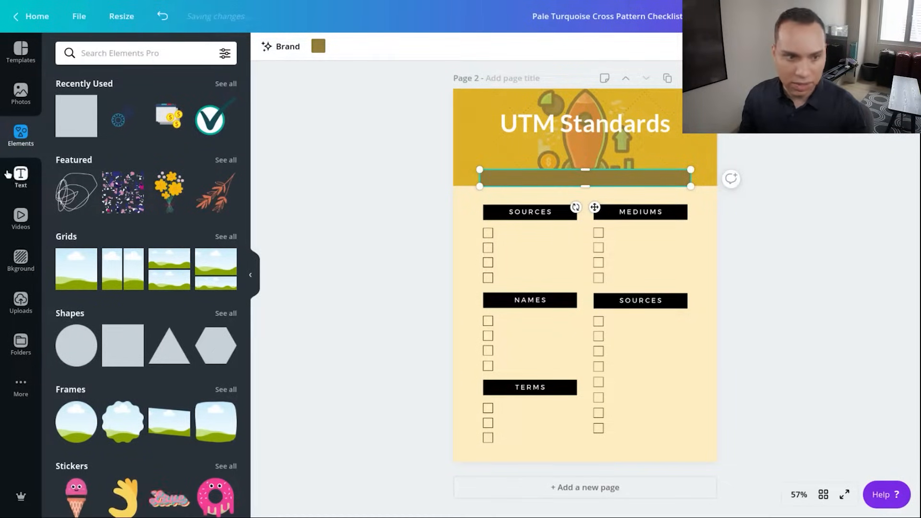
# - Add a 'Click Here: Free Analytics Training' heading at size 24 and place it on the olive bar
pyautogui.click(20, 178)
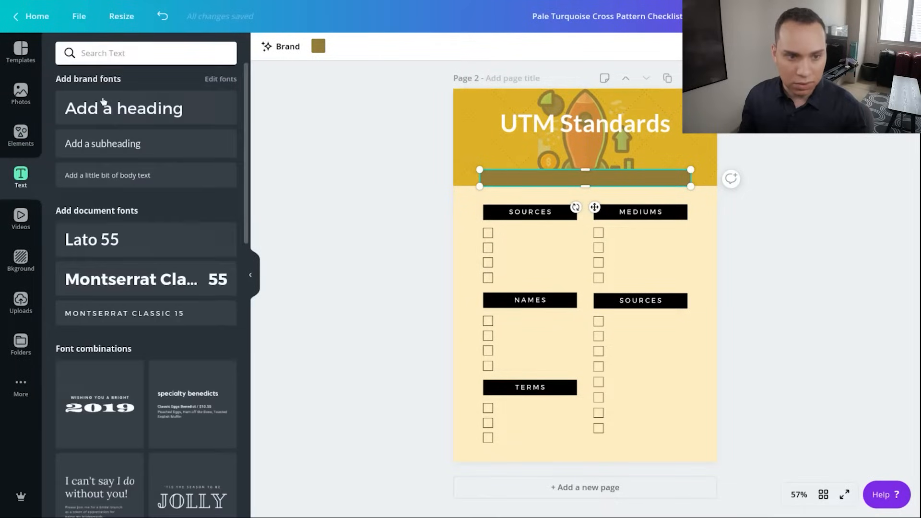
pyautogui.click(123, 109)
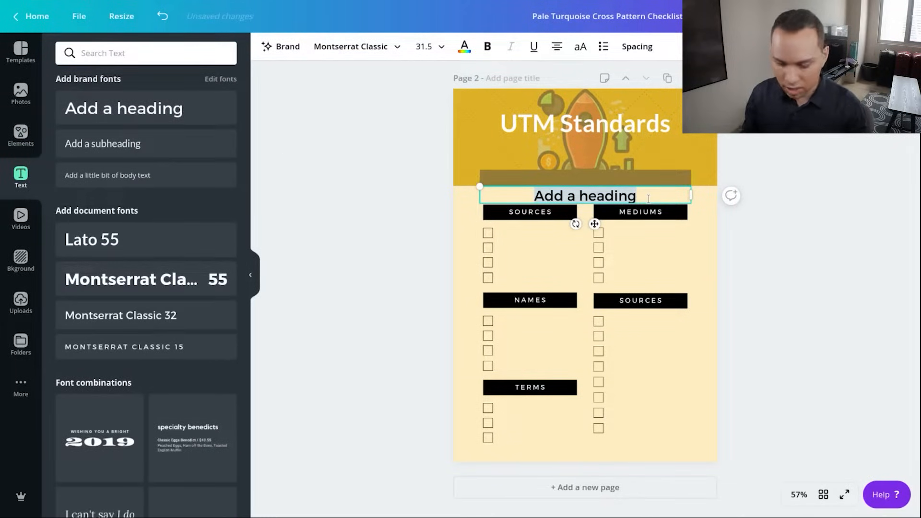
pyautogui.write('Click Here: Free Analytics Training')
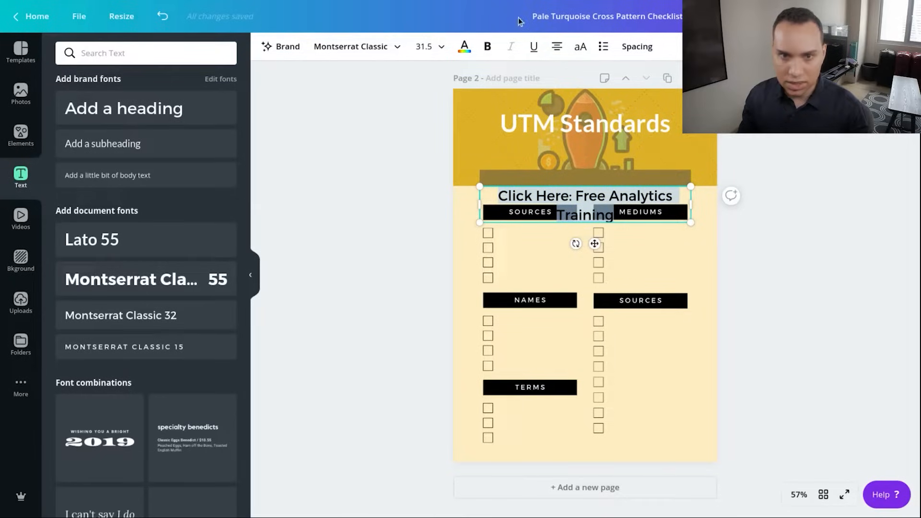
pyautogui.click(441, 46)
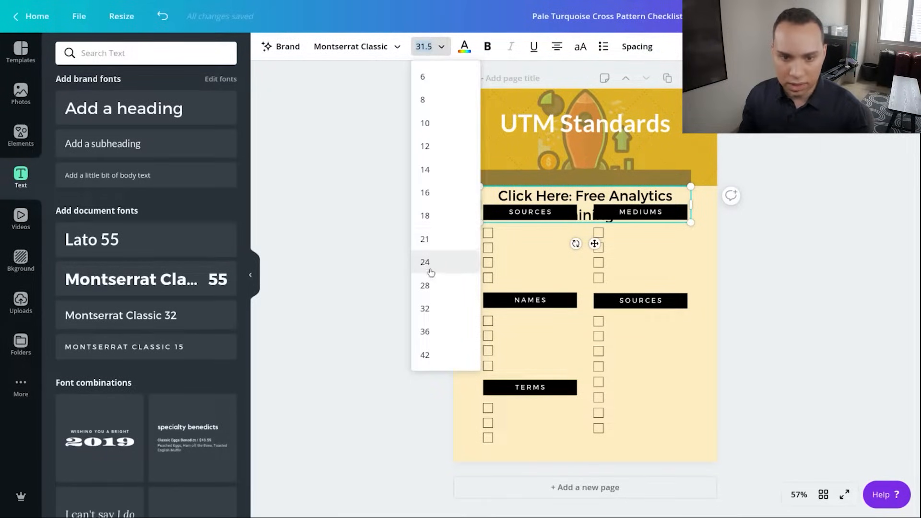
pyautogui.click(424, 262)
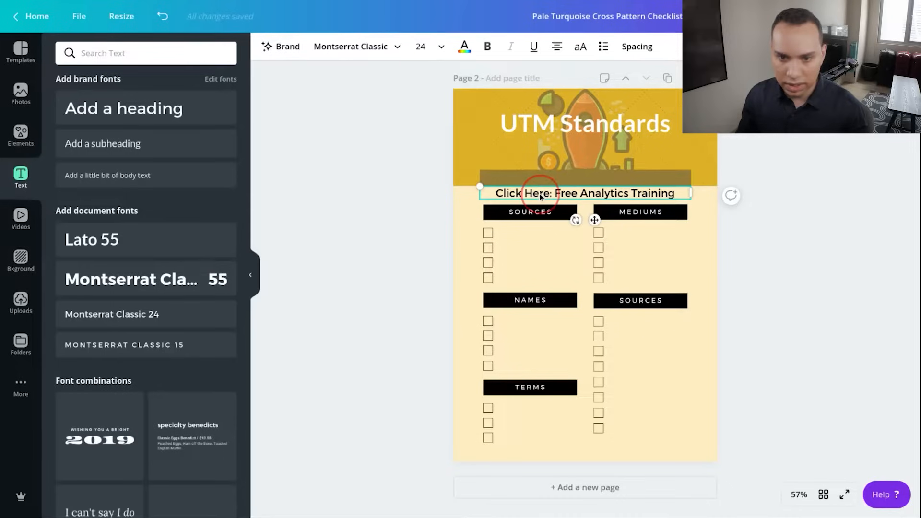
pyautogui.moveTo(584, 193); pyautogui.dragTo(584, 178)
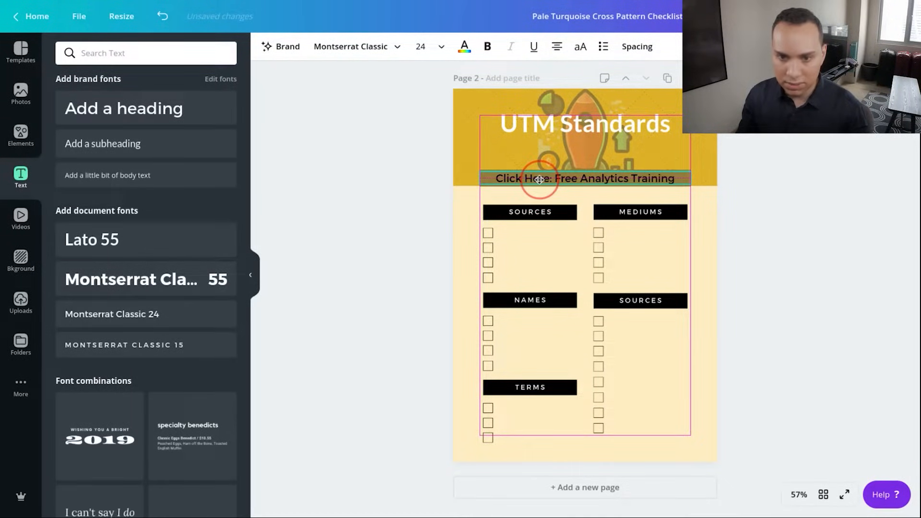
pyautogui.click(584, 179)
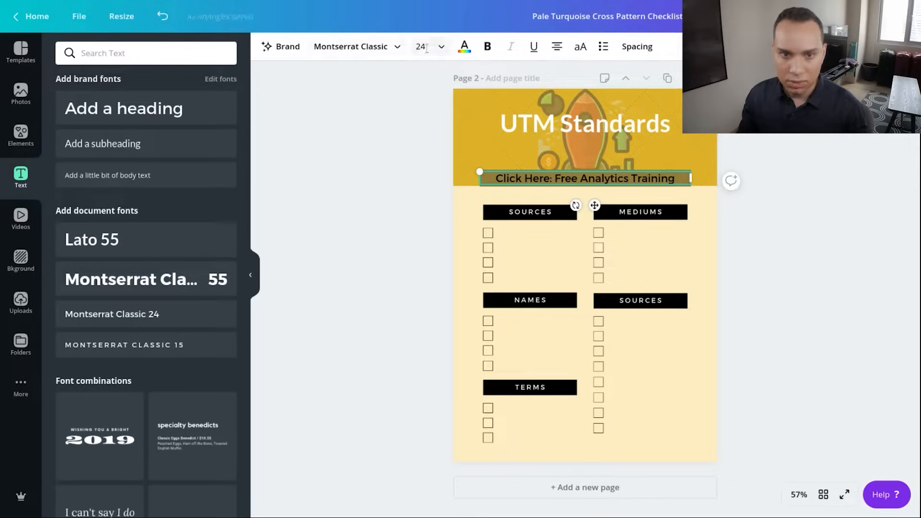
# - Colour the heading text olive brown and the bar behind it white
pyautogui.click(464, 46)
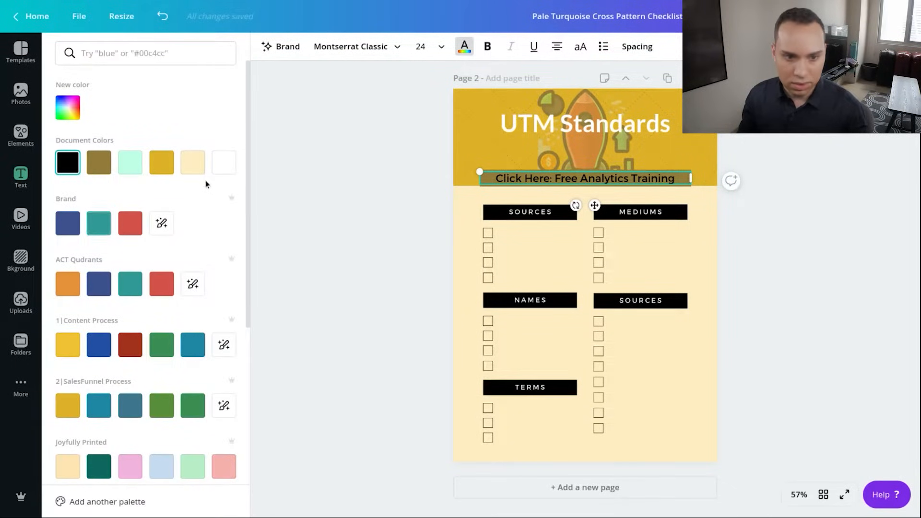
pyautogui.click(223, 163)
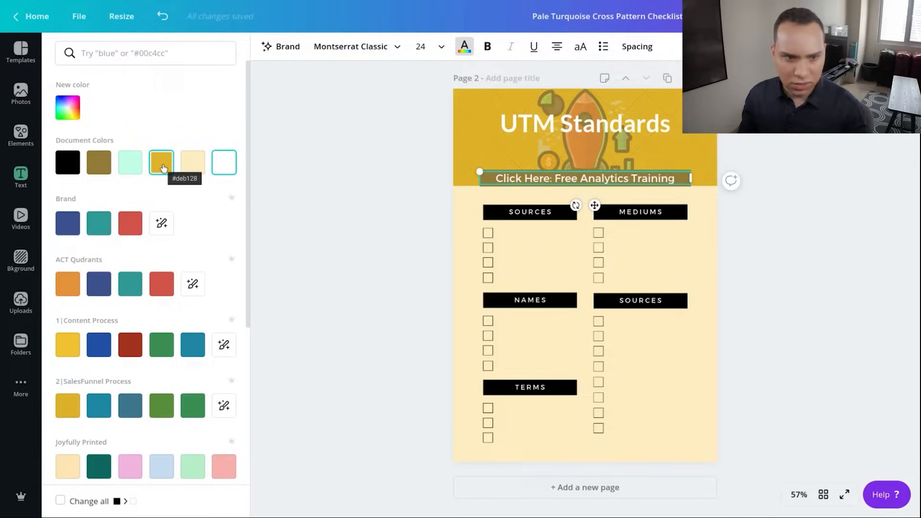
pyautogui.click(99, 162)
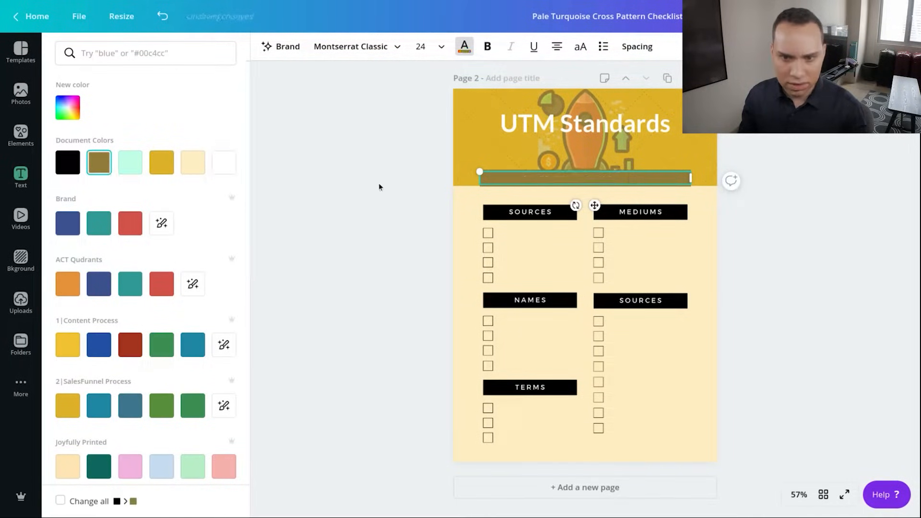
pyautogui.click(20, 177)
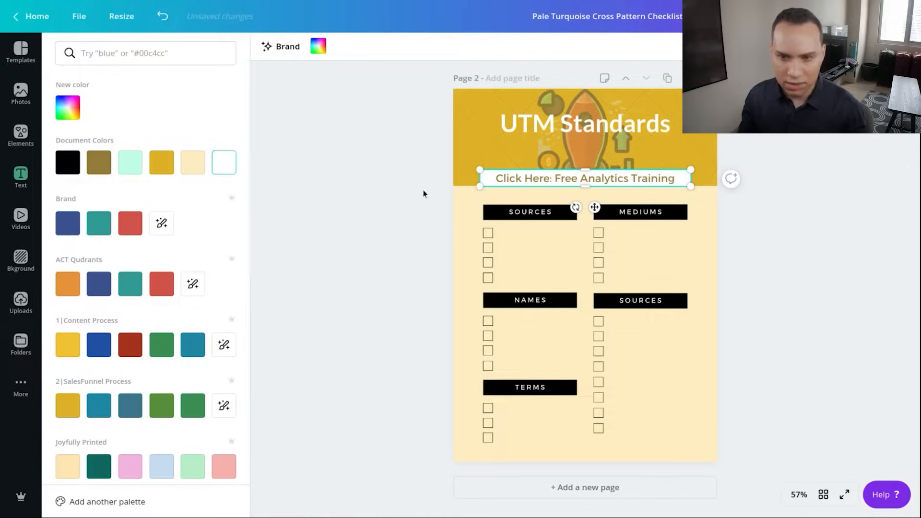
pyautogui.click(20, 177)
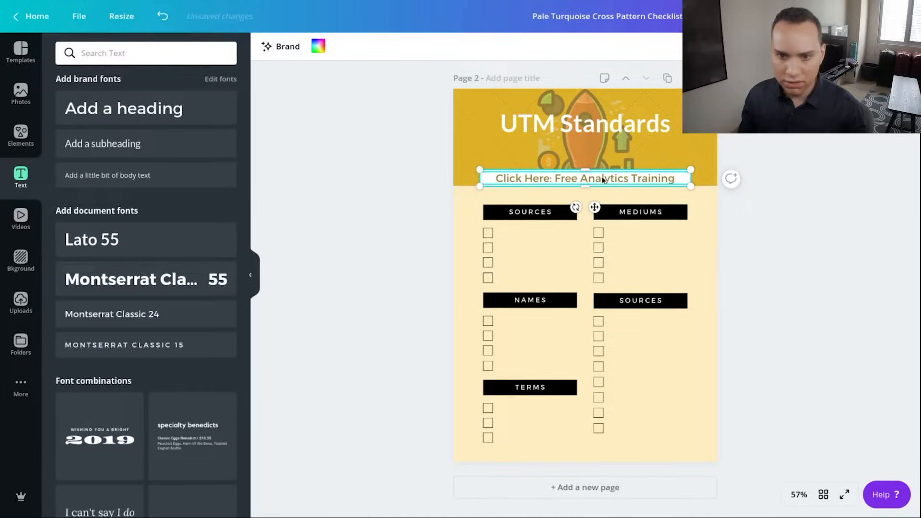
pyautogui.doubleClick(584, 178)
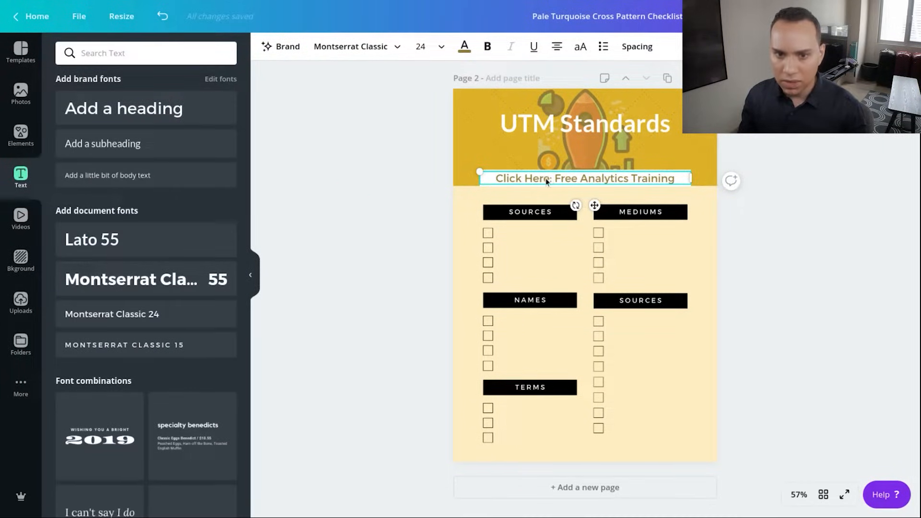
pyautogui.moveTo(663, 181)
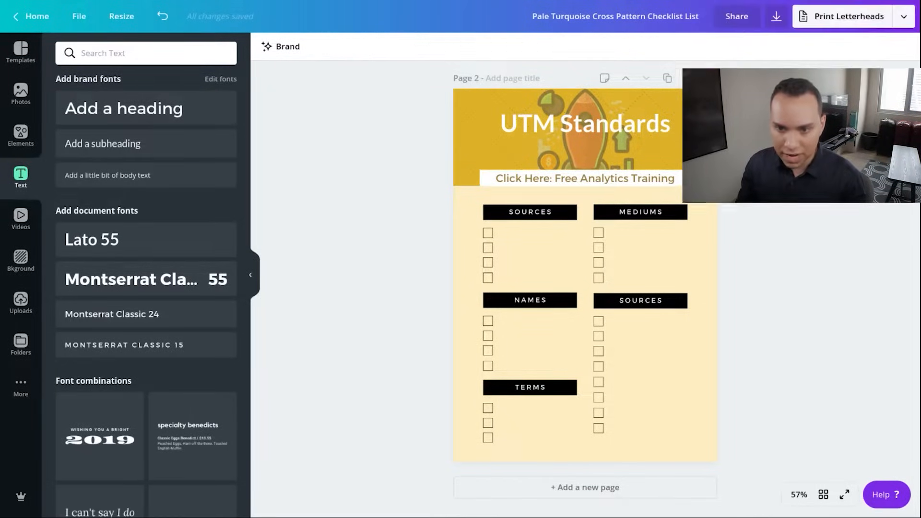
# - Attach a web link to the grouped Click Here heading and bar, then deselect it
pyautogui.click(585, 178)
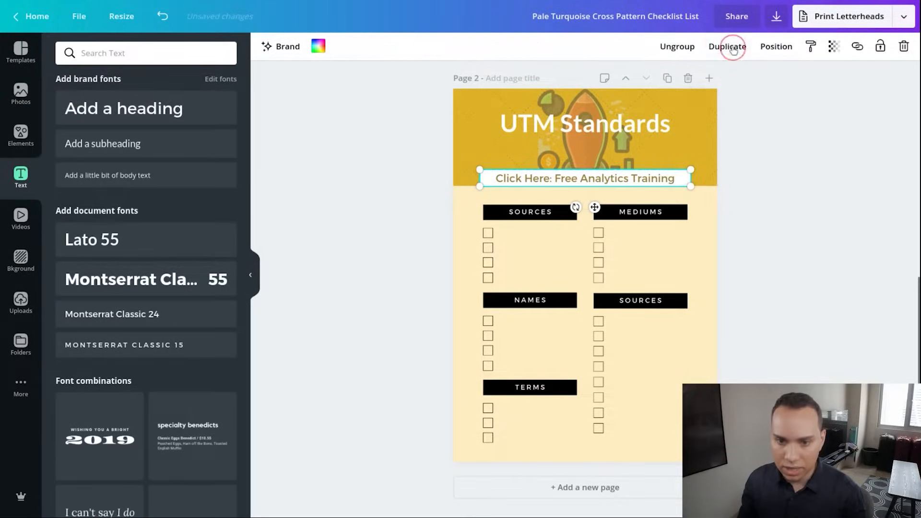
pyautogui.moveTo(857, 46)
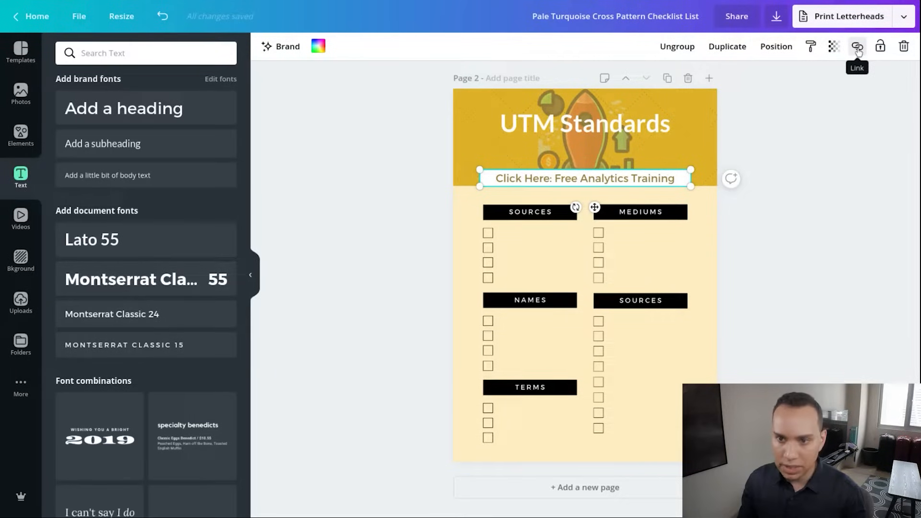
pyautogui.click(857, 46)
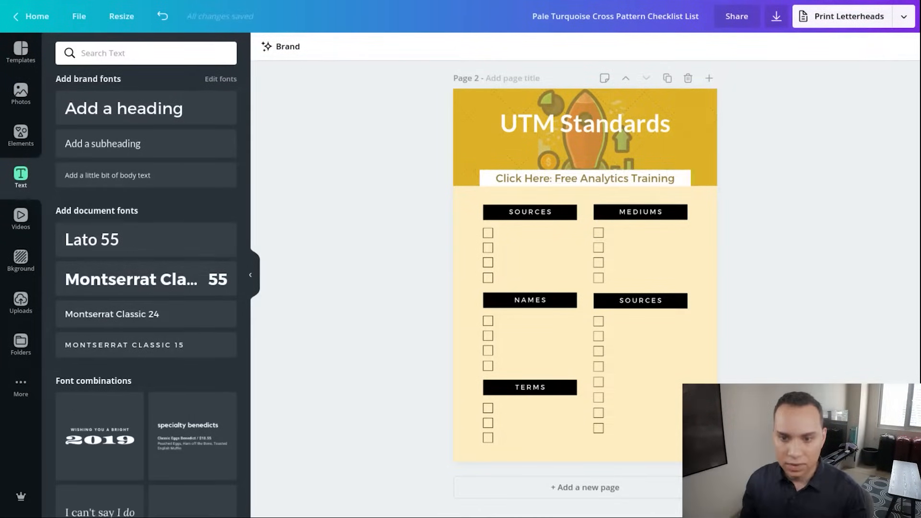
pyautogui.click(584, 178)
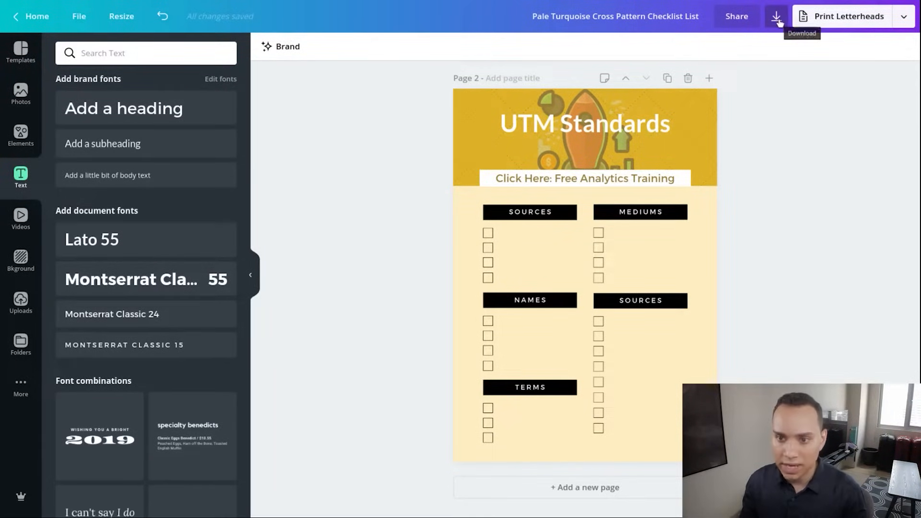
# - Choose PDF Print as the download file type
pyautogui.click(776, 17)
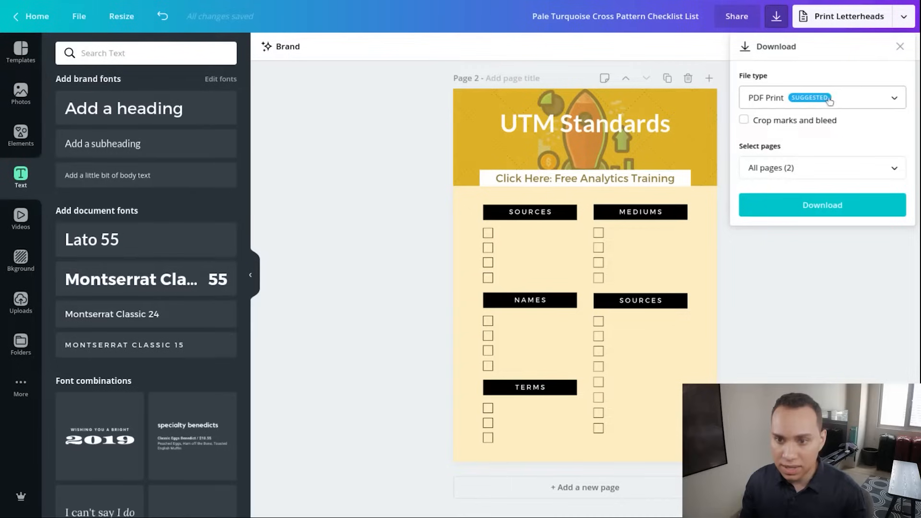
pyautogui.click(821, 98)
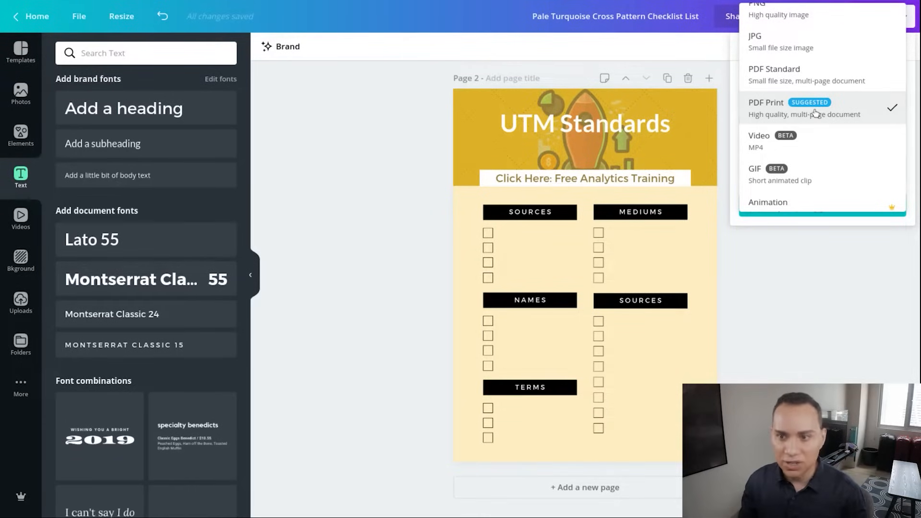
pyautogui.click(766, 109)
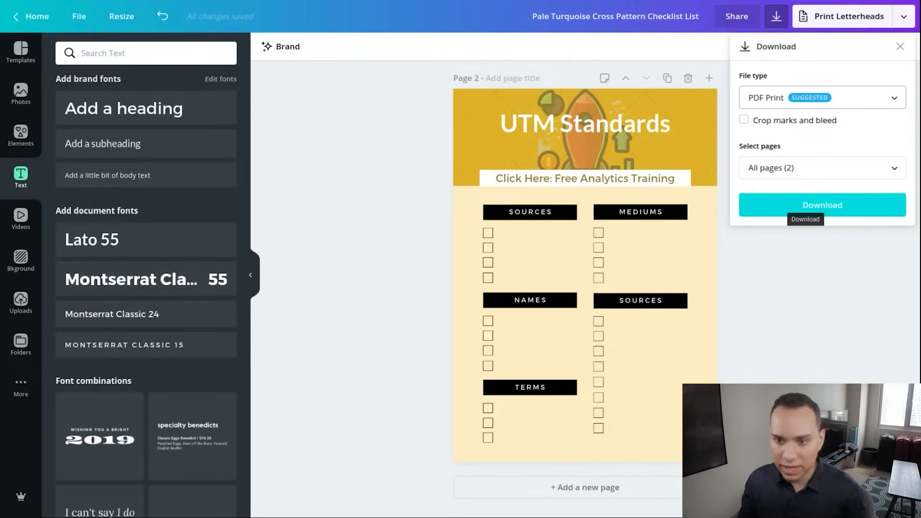
# - Limit the download to Page 2 only and start the PDF download
pyautogui.click(821, 167)
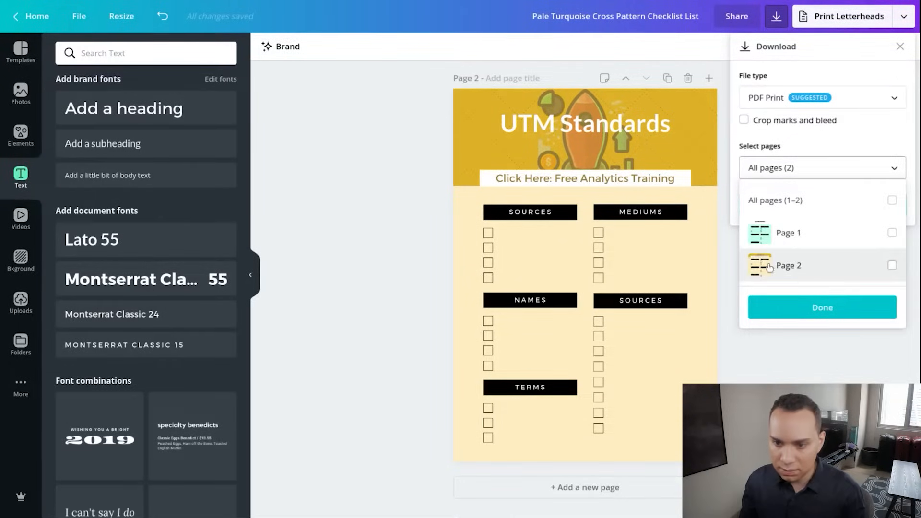
pyautogui.click(891, 265)
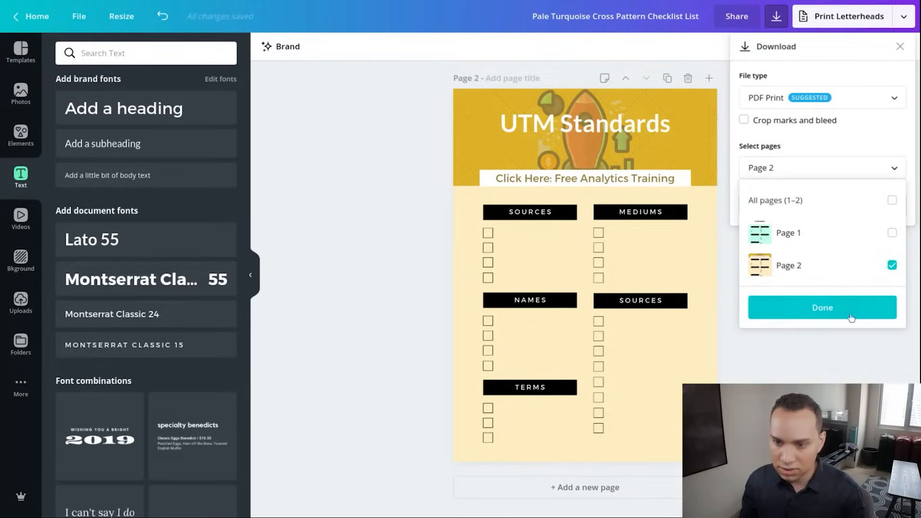
pyautogui.click(822, 307)
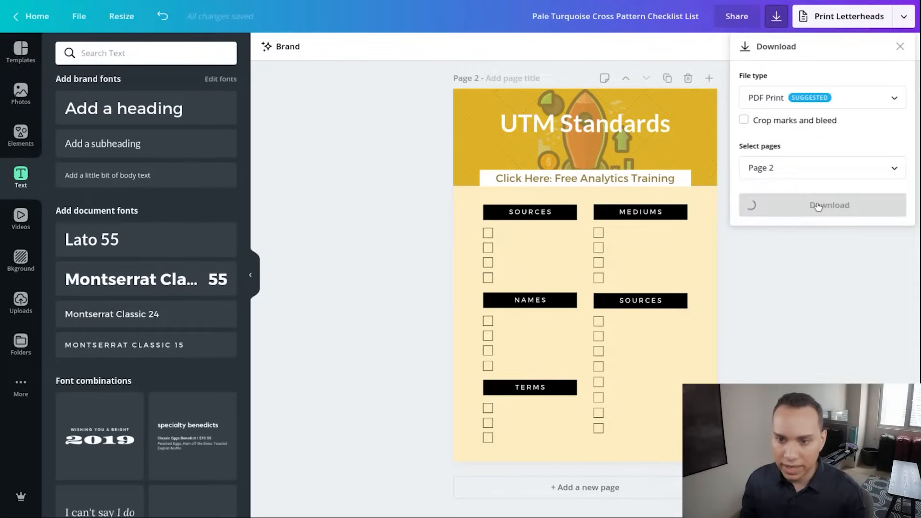
pyautogui.click(821, 206)
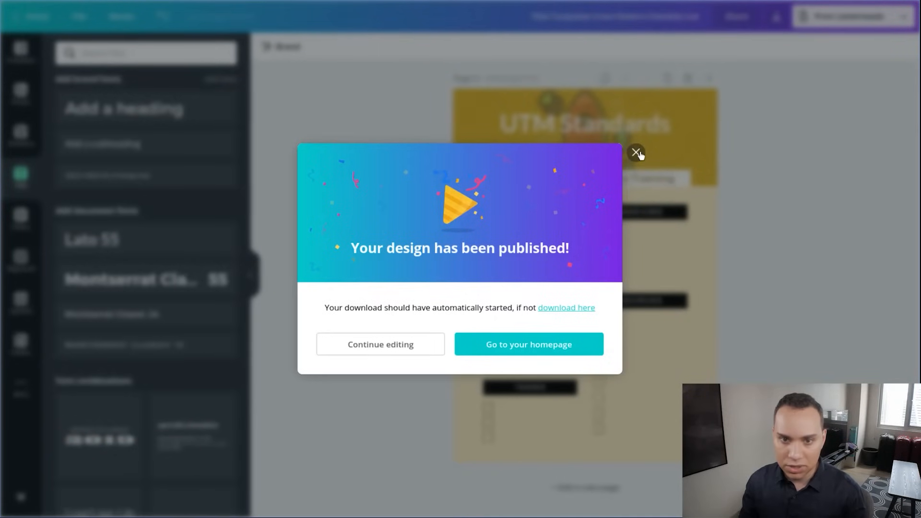
# - Dismiss the publish popup, scroll the Bonus Blueprints design, and switch to PDFescape
pyautogui.click(636, 153)
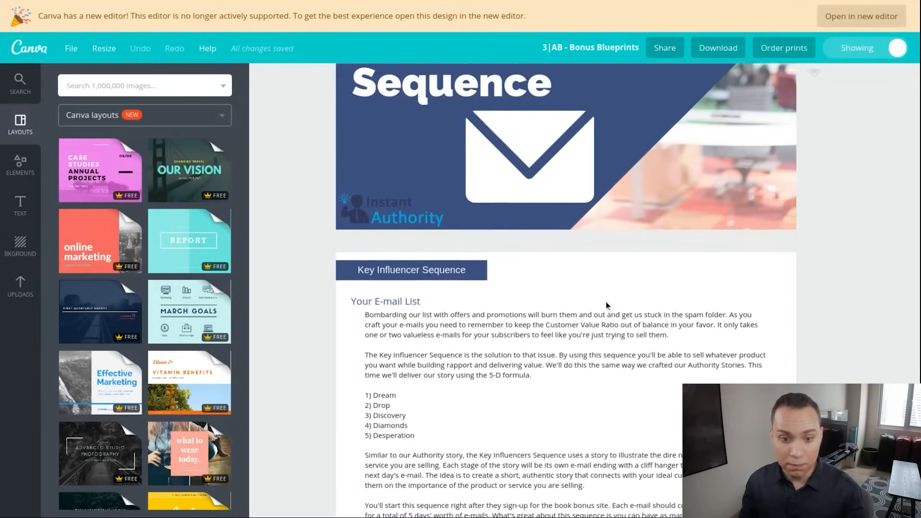
pyautogui.scroll(-3)
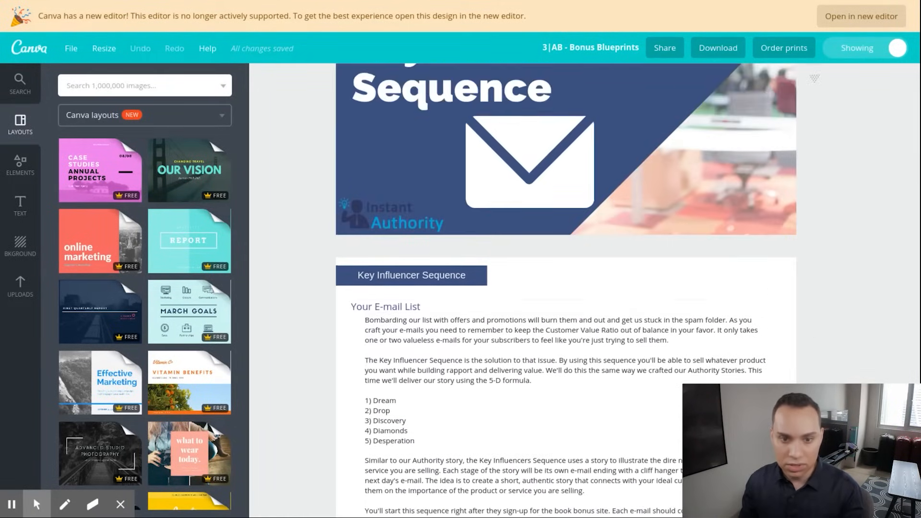
pyautogui.scroll(-3)
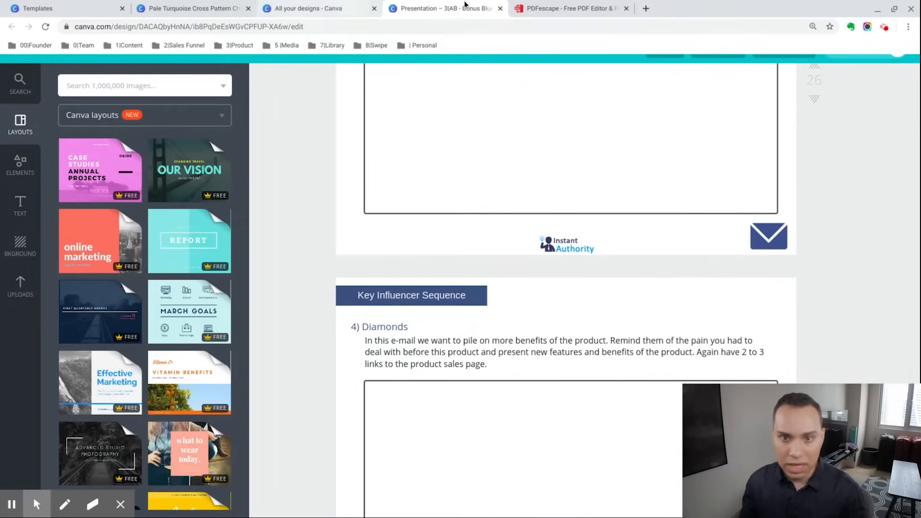
pyautogui.click(570, 8)
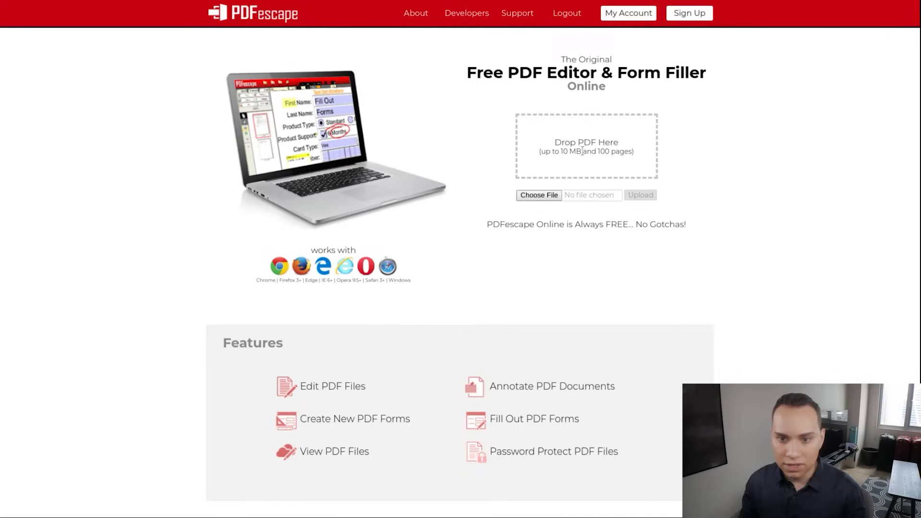
pyautogui.moveTo(672, 137)
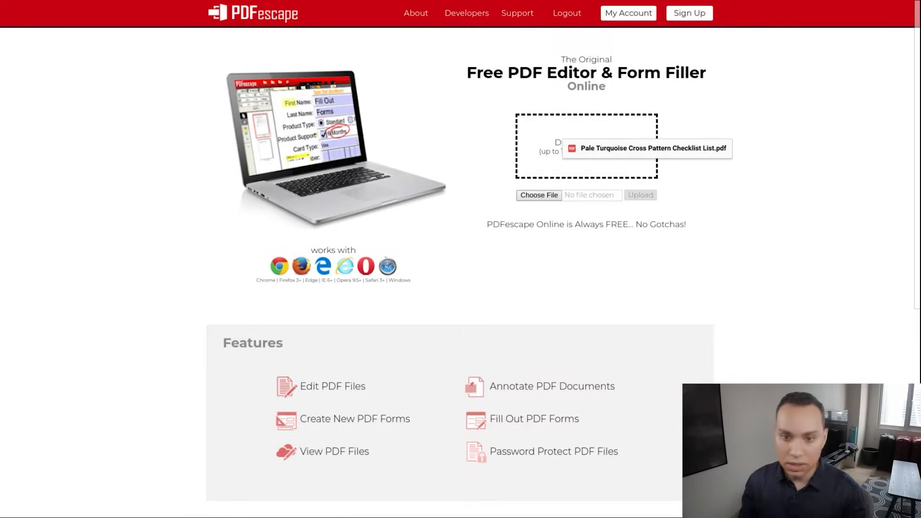
# - Load Pale Turquoise Cross Pattern Checklist List.pdf into the PDFescape editor
pyautogui.click(640, 194)
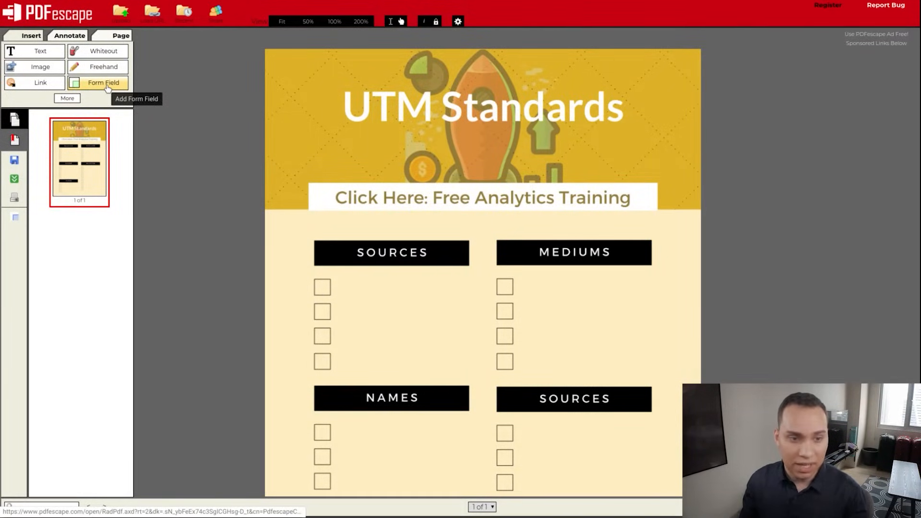
# - Create a Checkbox form field and place it on the first Sources box
pyautogui.click(103, 82)
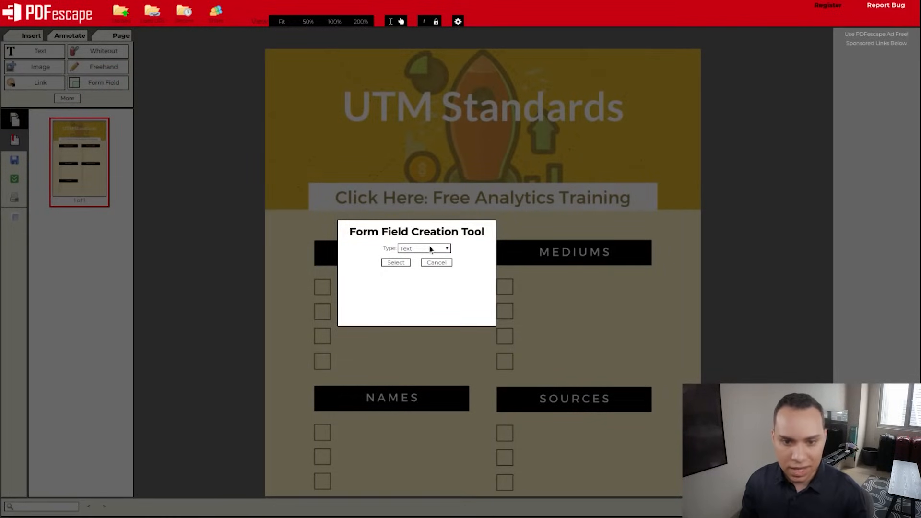
pyautogui.click(423, 247)
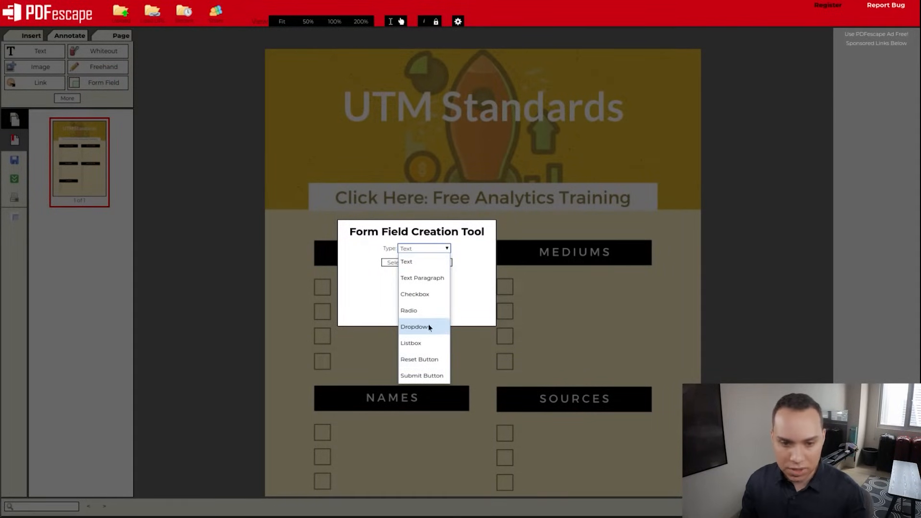
pyautogui.moveTo(432, 298)
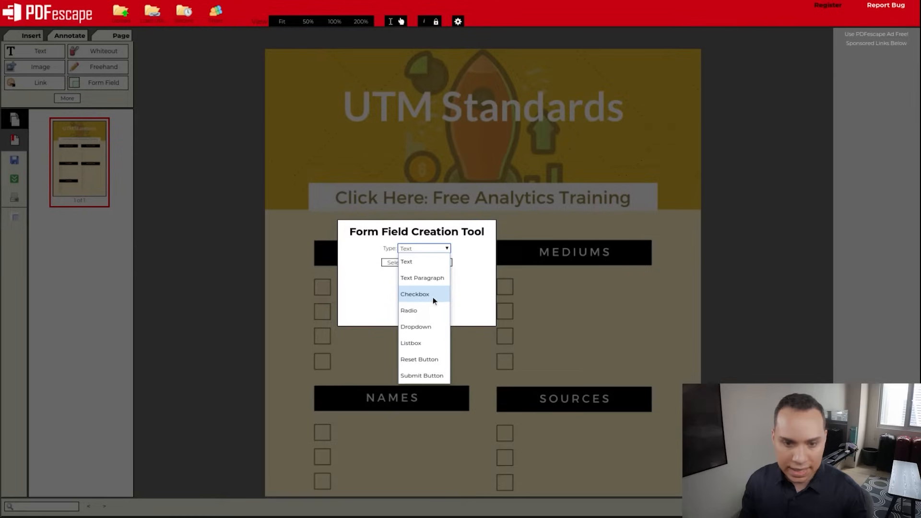
pyautogui.click(414, 293)
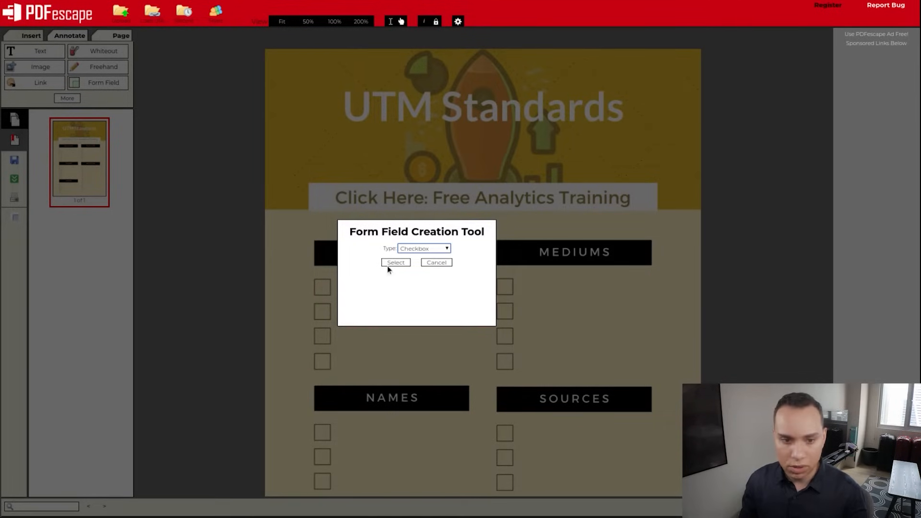
pyautogui.click(395, 262)
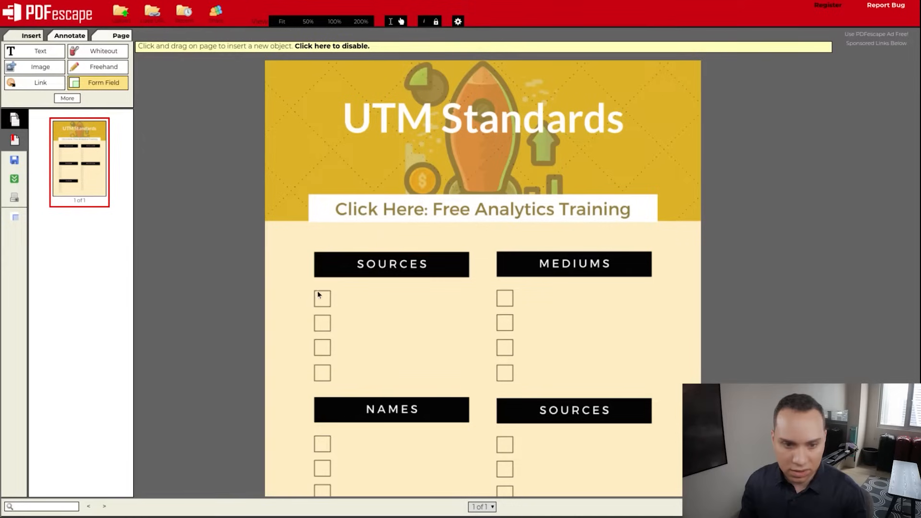
pyautogui.click(322, 298)
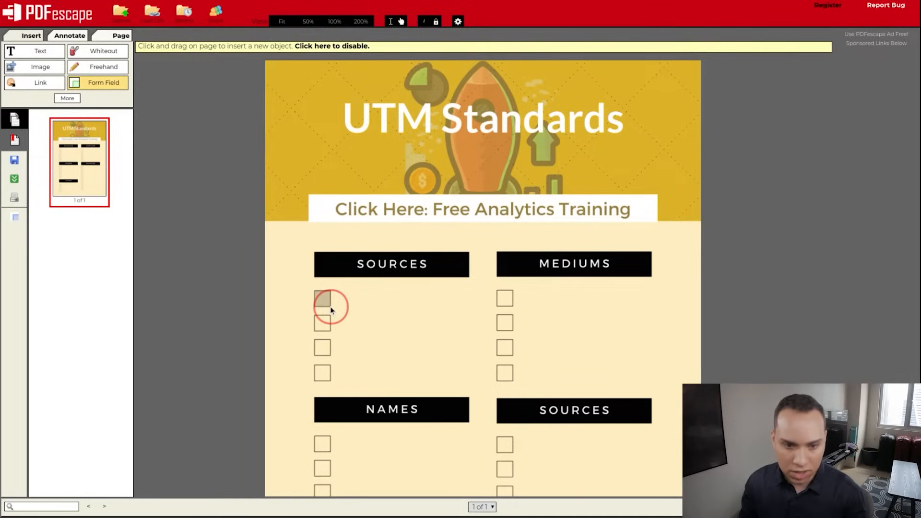
pyautogui.click(322, 298)
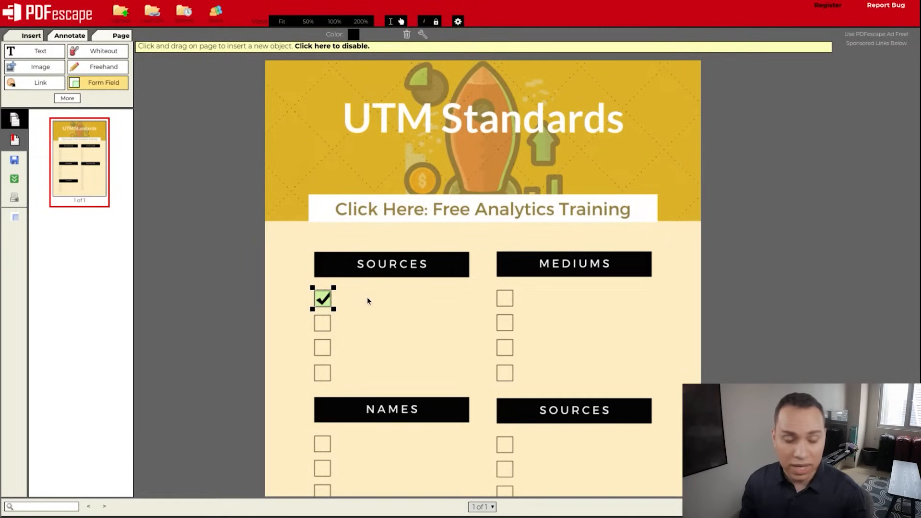
pyautogui.click(322, 298)
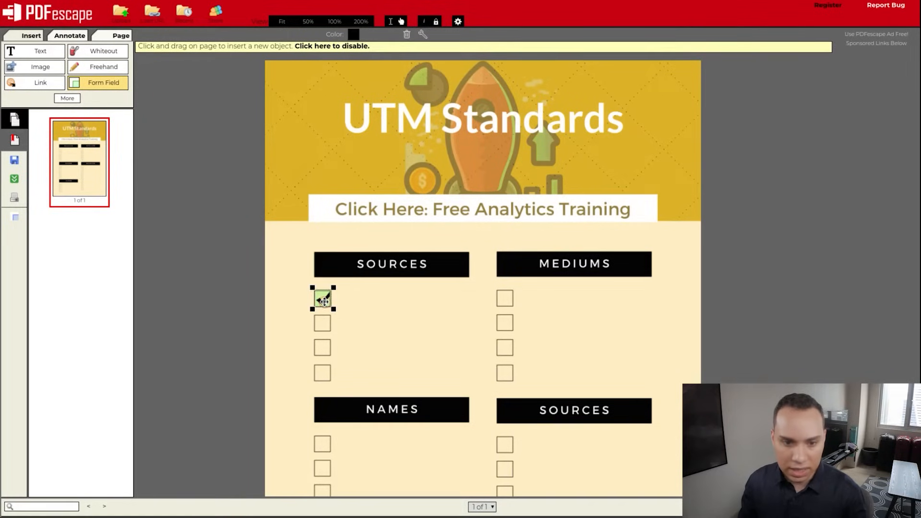
# - Duplicate the checkbox onto the first Mediums box and duplicate it again for the remaining boxes
pyautogui.rightClick(322, 298)
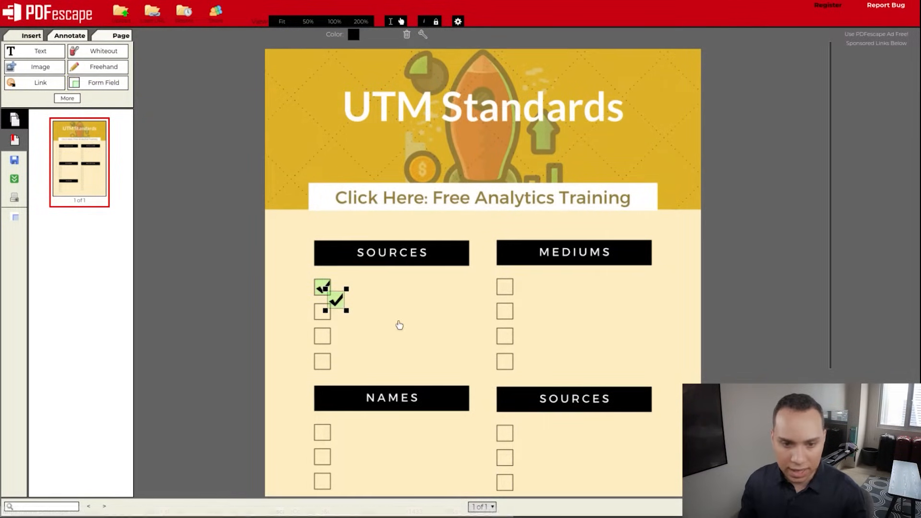
pyautogui.scroll(-3)
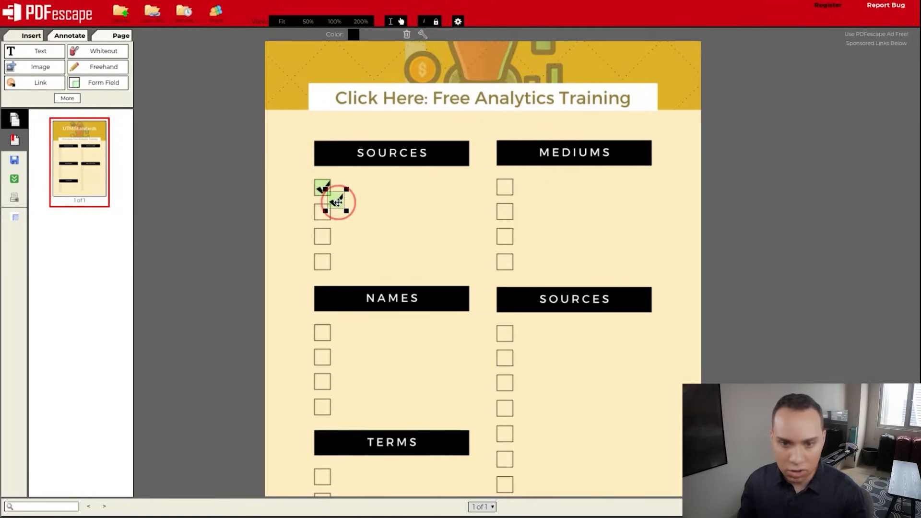
pyautogui.moveTo(336, 202); pyautogui.dragTo(506, 188)
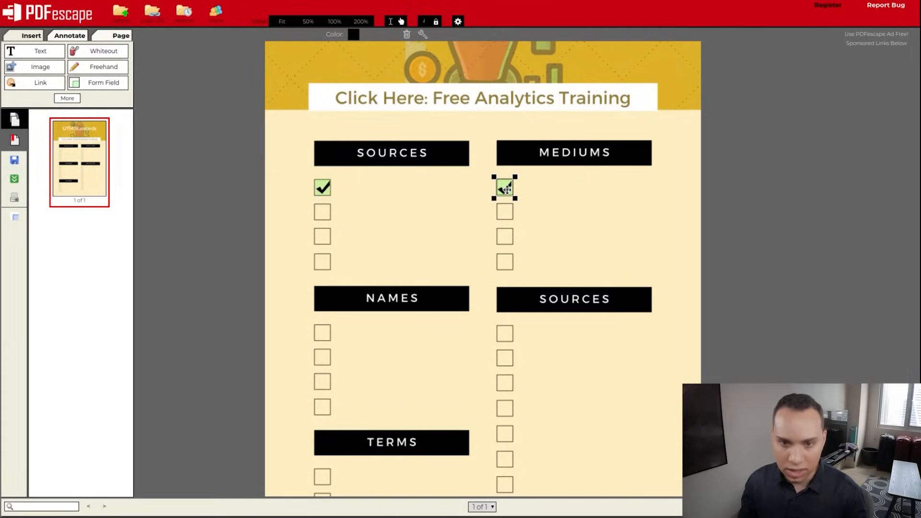
pyautogui.rightClick(504, 187)
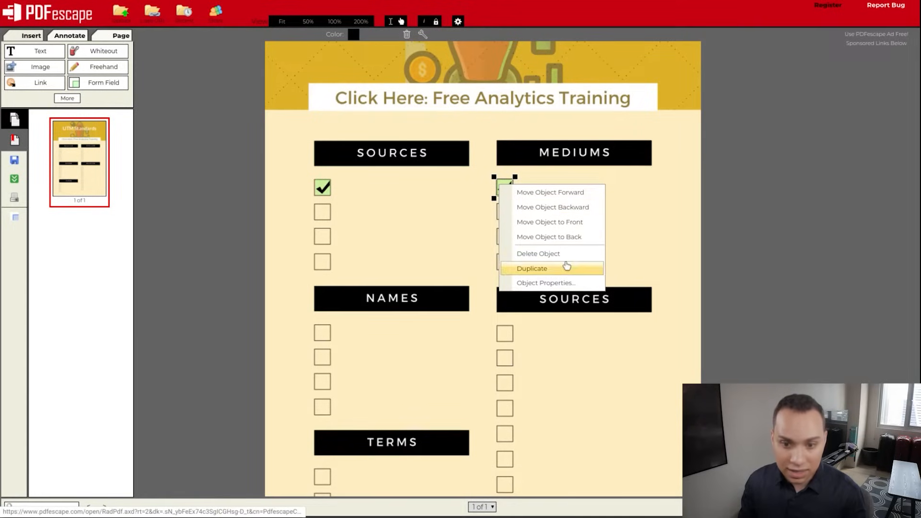
pyautogui.click(531, 267)
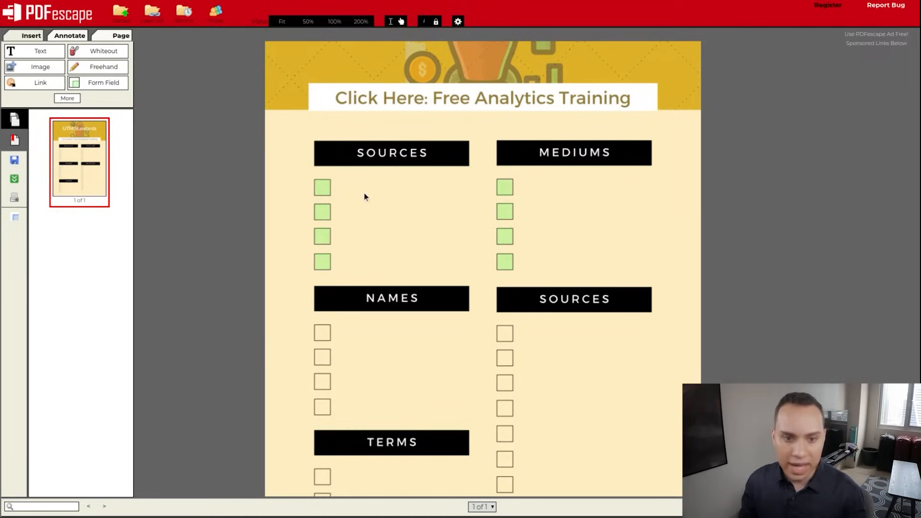
# - Check the placed Sources and Mediums checkboxes, then start a new form field
pyautogui.click(322, 211)
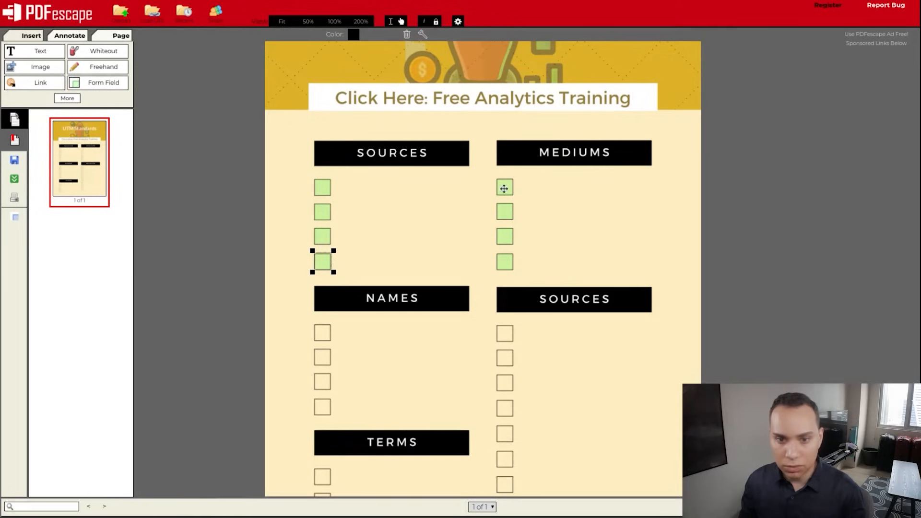
pyautogui.click(503, 187)
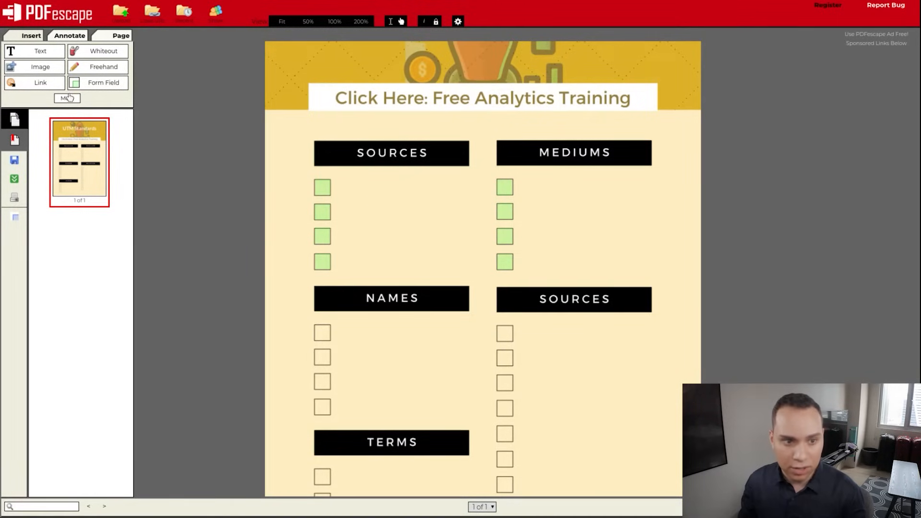
pyautogui.click(104, 83)
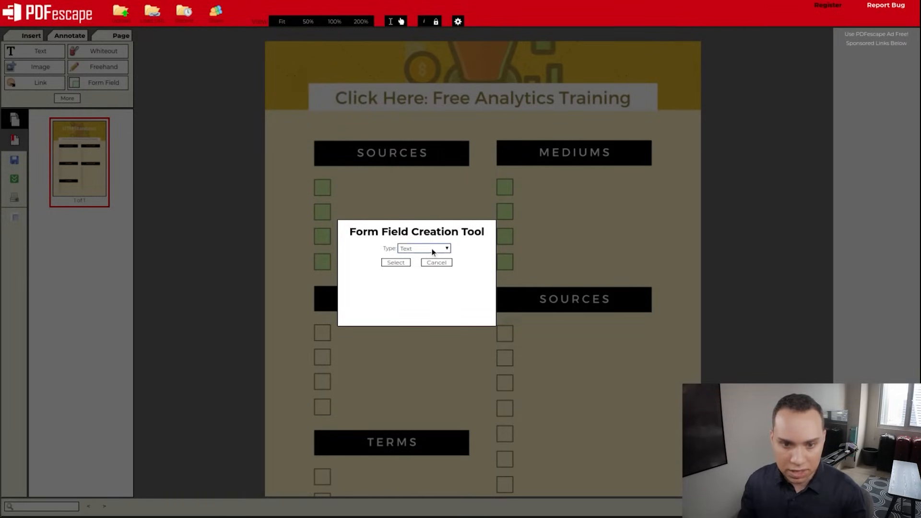
# - Keep the Text field type and draw a text field across the line beside the first Sources checkbox
pyautogui.click(423, 247)
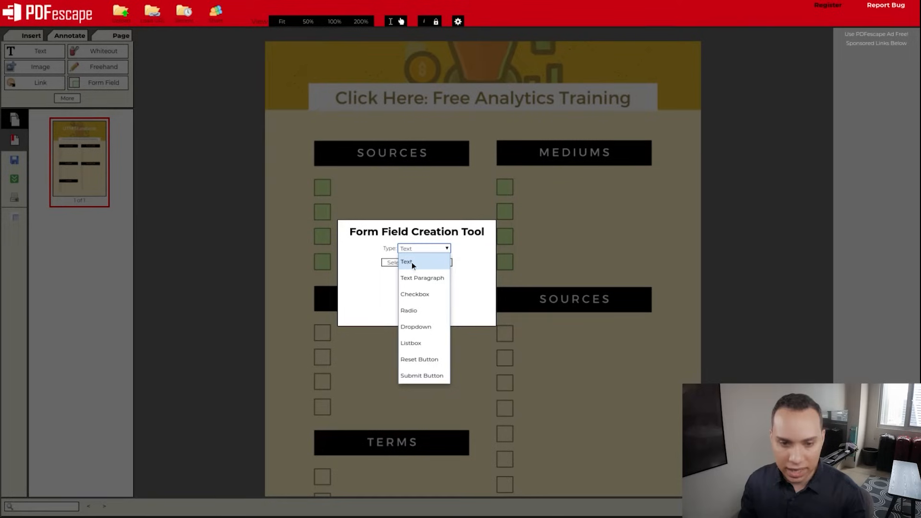
pyautogui.click(406, 261)
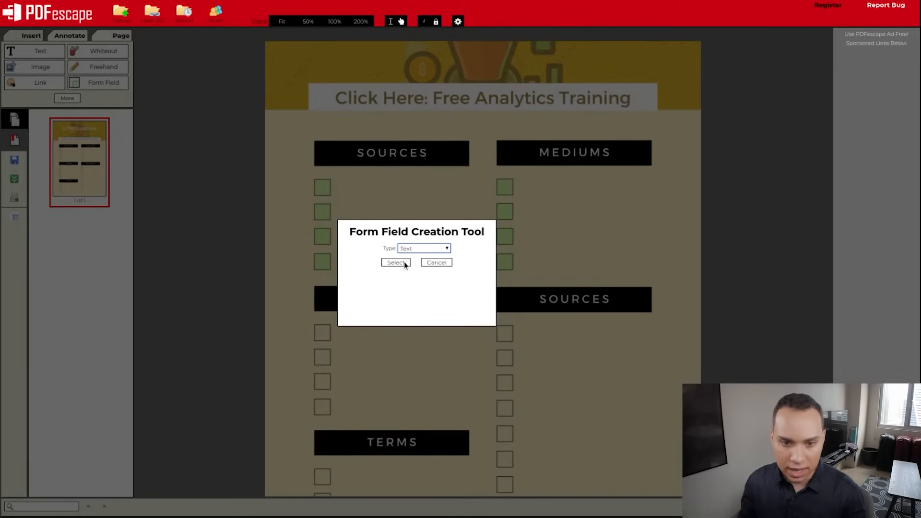
pyautogui.click(394, 262)
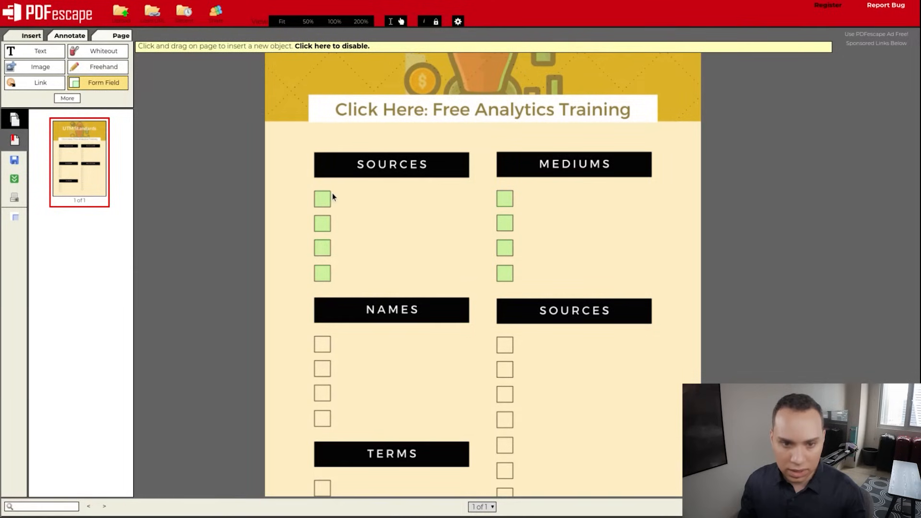
pyautogui.moveTo(333, 198); pyautogui.dragTo(397, 213)
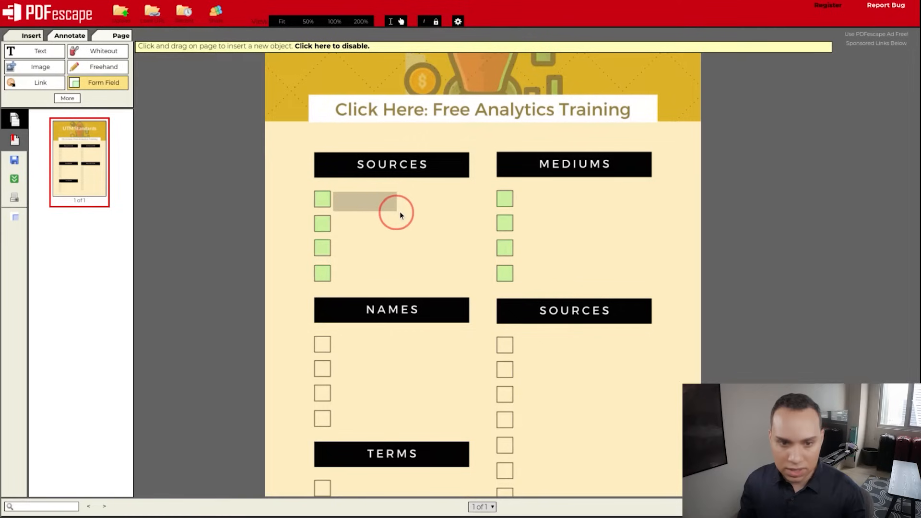
pyautogui.moveTo(396, 207); pyautogui.dragTo(462, 207)
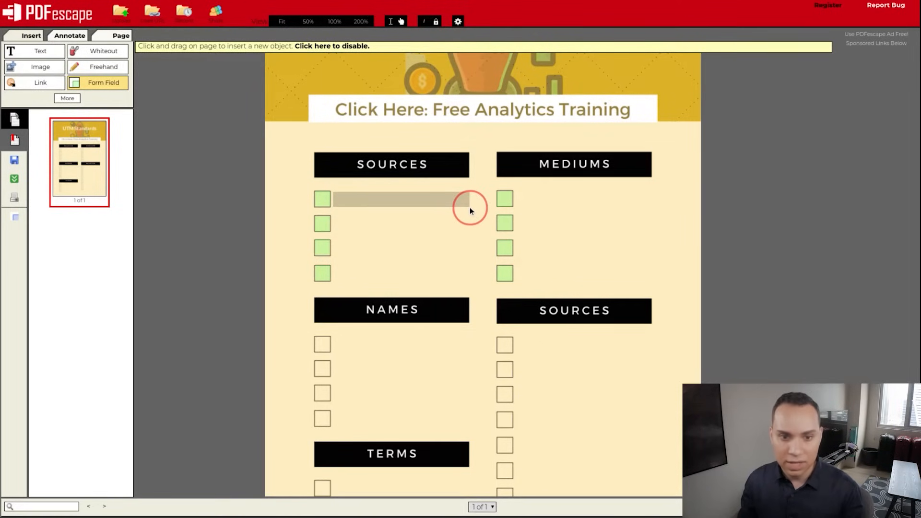
pyautogui.moveTo(467, 210)
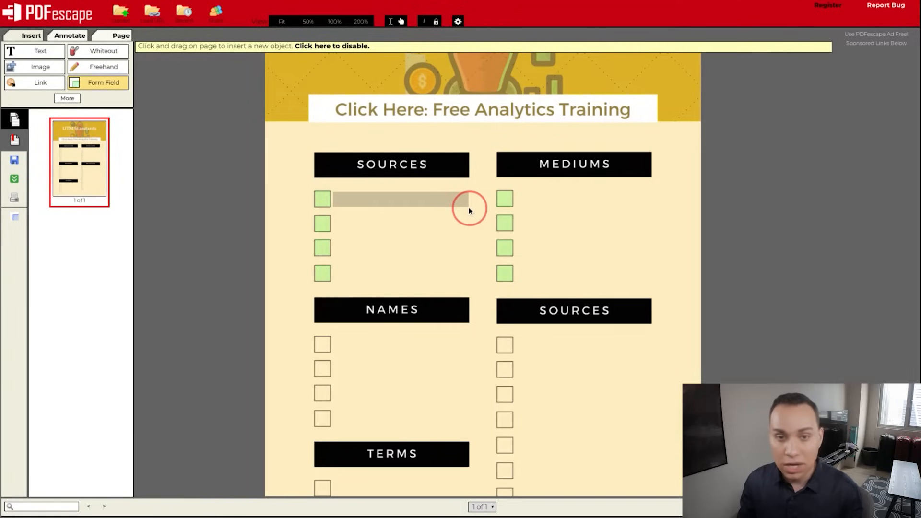
# - Confirm the text field and stop inserting new fields
pyautogui.click(401, 199)
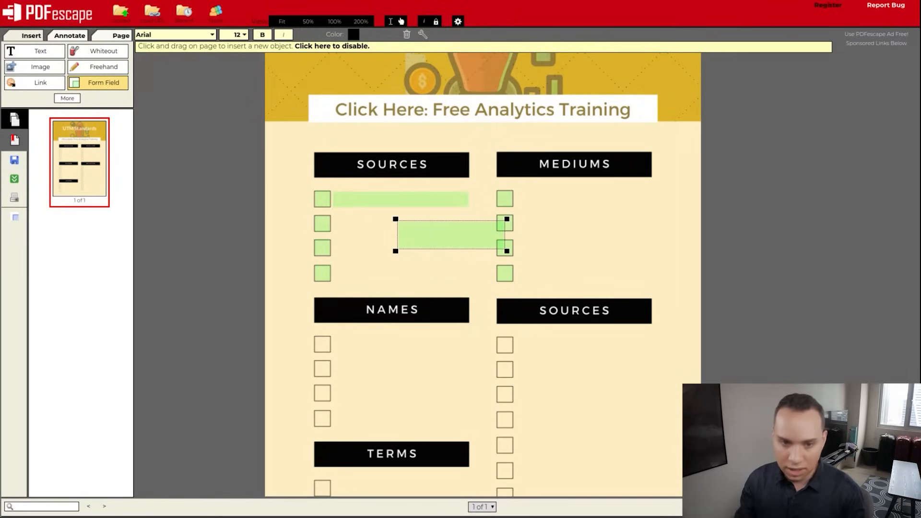
pyautogui.click(407, 34)
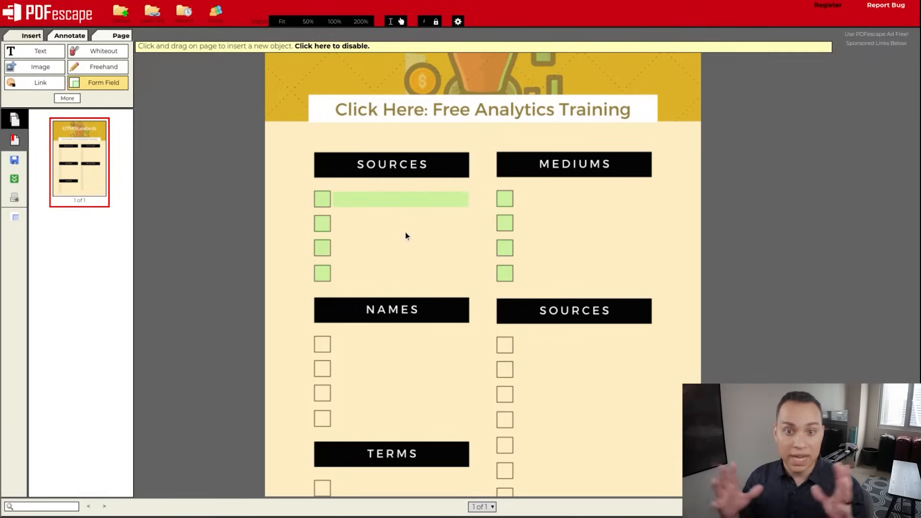
pyautogui.moveTo(431, 182)
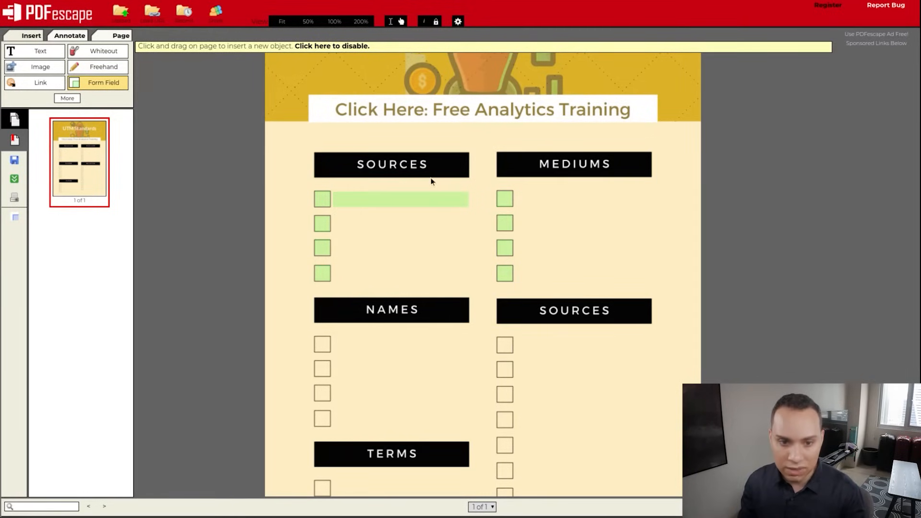
pyautogui.click(401, 199)
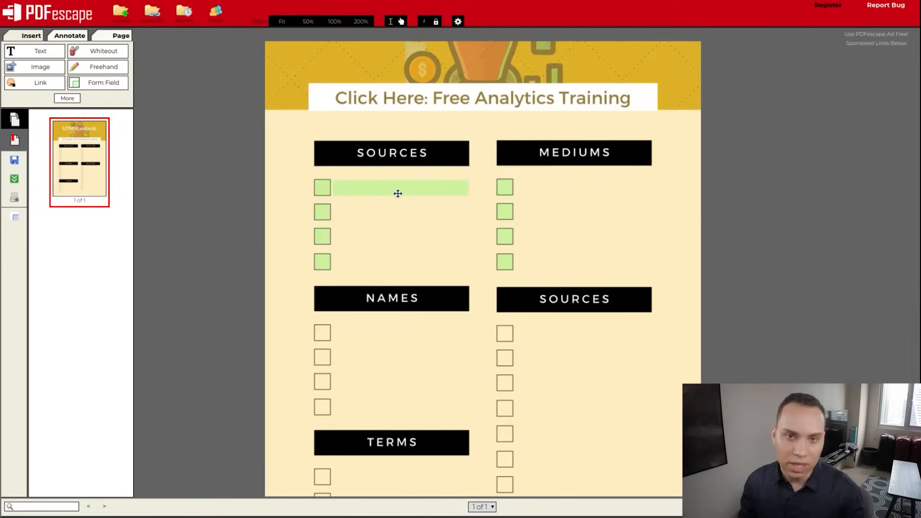
# - Duplicate the text field for the other Sources and Mediums rows
pyautogui.rightClick(400, 187)
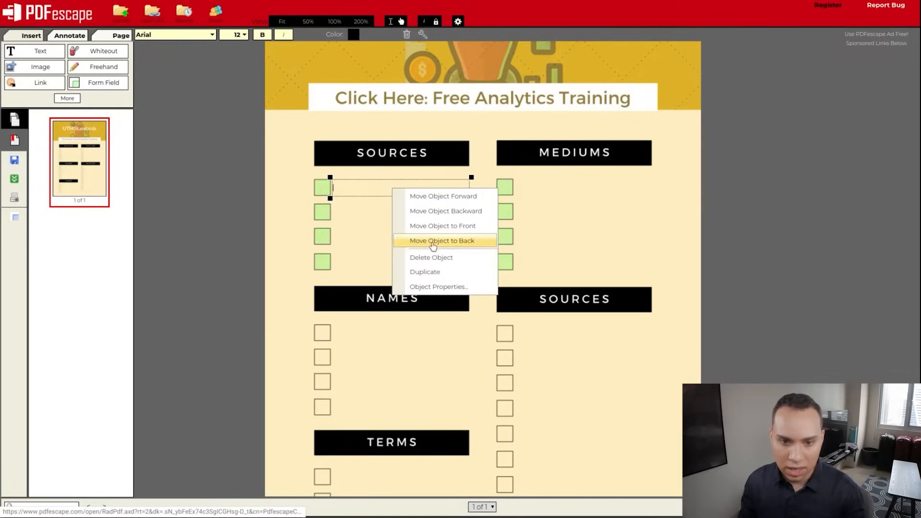
pyautogui.click(443, 240)
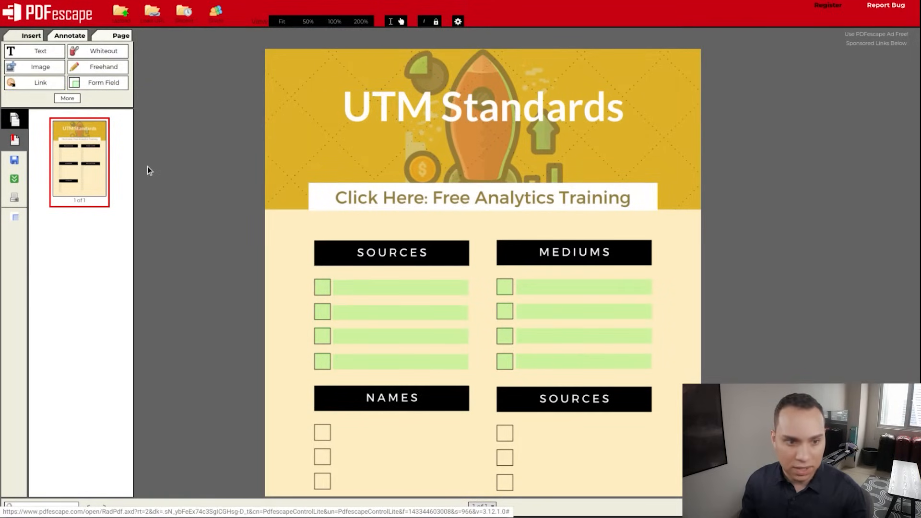
# - Save & Download the form and open it in Chrome's PDF viewer
pyautogui.click(15, 160)
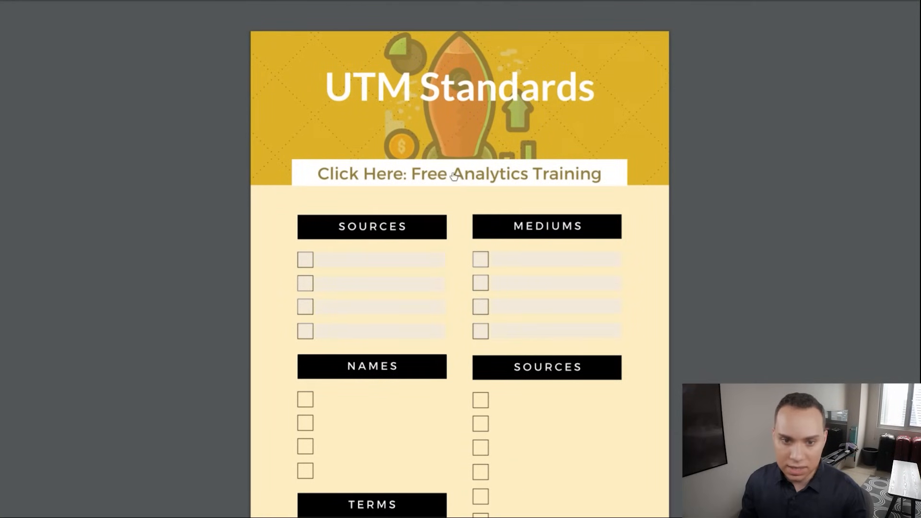
# - Type 'asdfasdfsad' into a text field and try another field to test the form
pyautogui.scroll(-3)
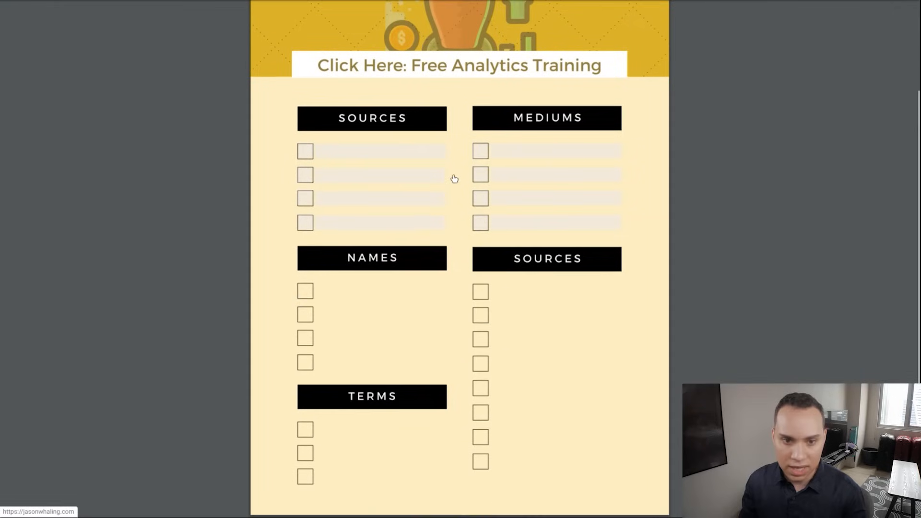
pyautogui.write('asdfasdfsad')
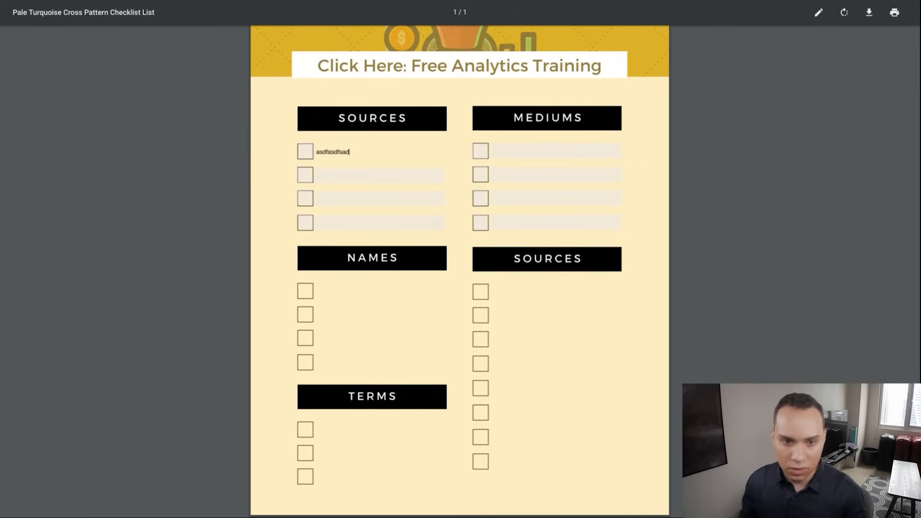
pyautogui.click(305, 175)
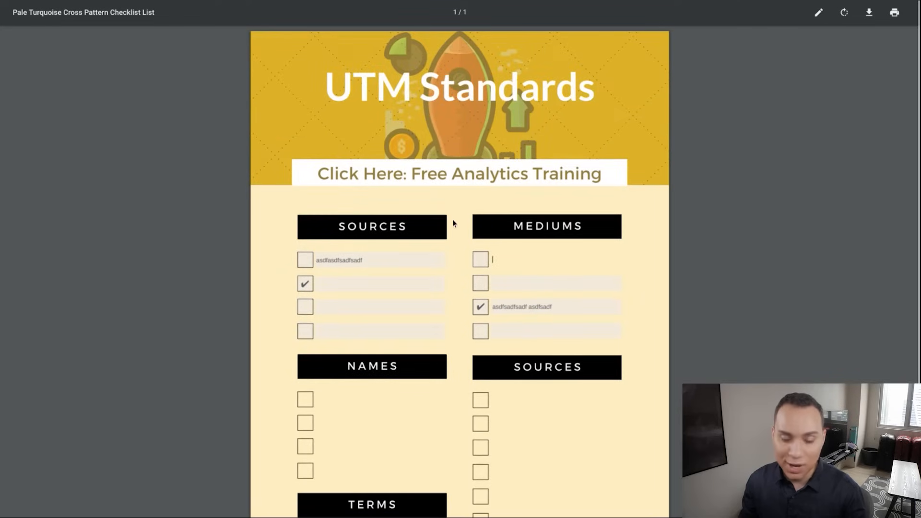
pyautogui.scroll(-3)
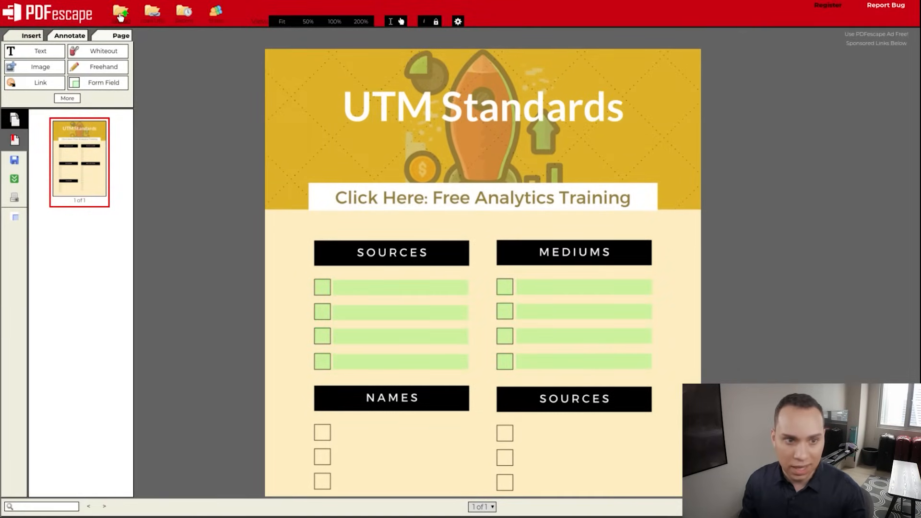
# - Load the Key Influencer Sequence PDF into PDFescape and go to its third page
pyautogui.click(120, 12)
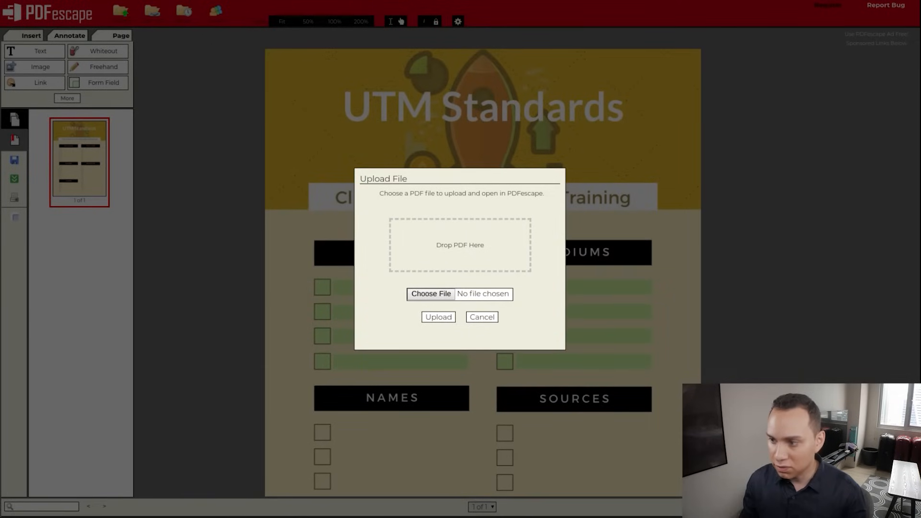
pyautogui.click(431, 294)
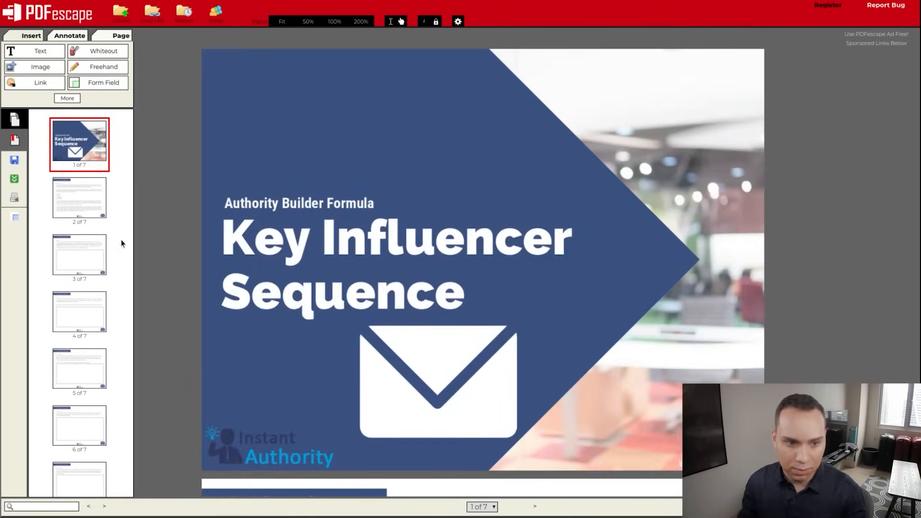
pyautogui.click(79, 255)
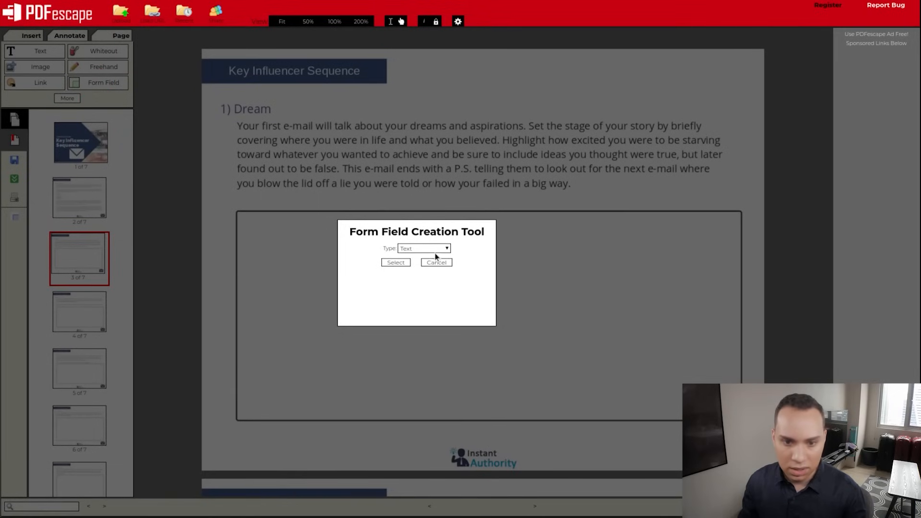
# - Place a large text form field sized to fill the Dream answer box on page three
pyautogui.click(423, 247)
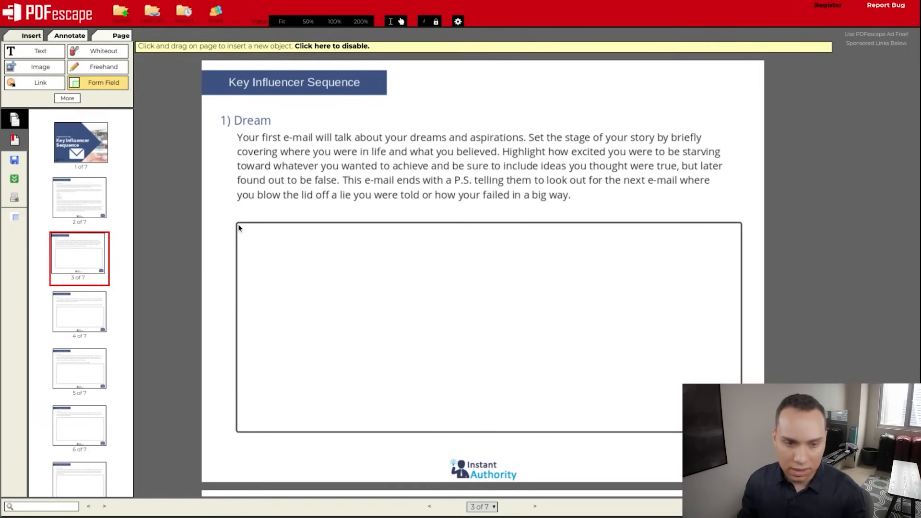
pyautogui.click(487, 327)
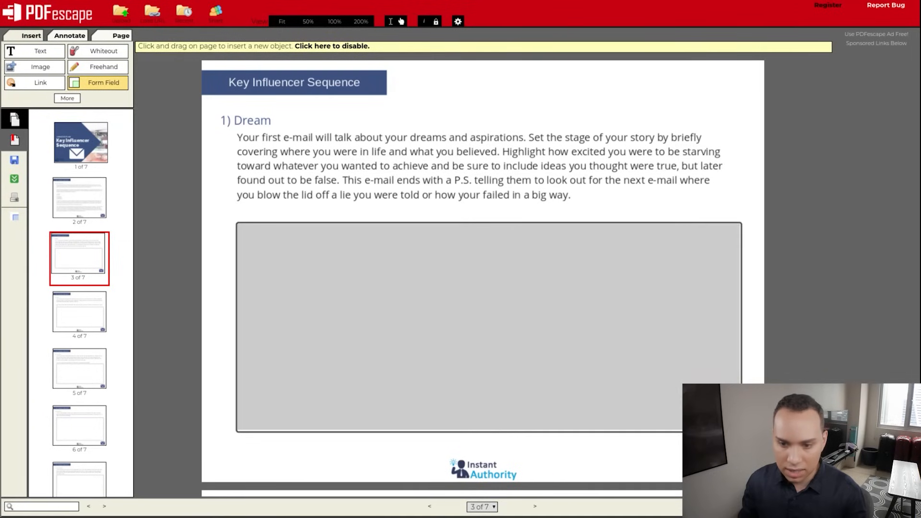
pyautogui.click(487, 327)
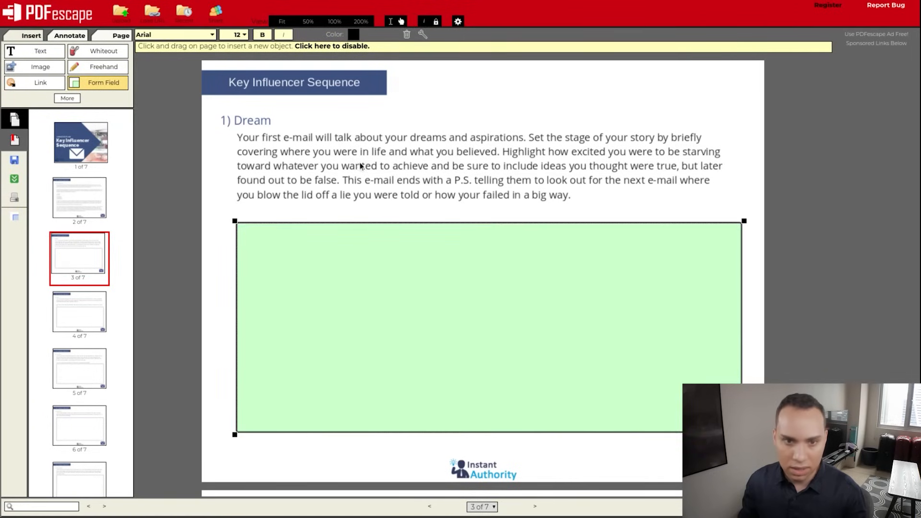
pyautogui.moveTo(354, 145); pyautogui.dragTo(465, 174)
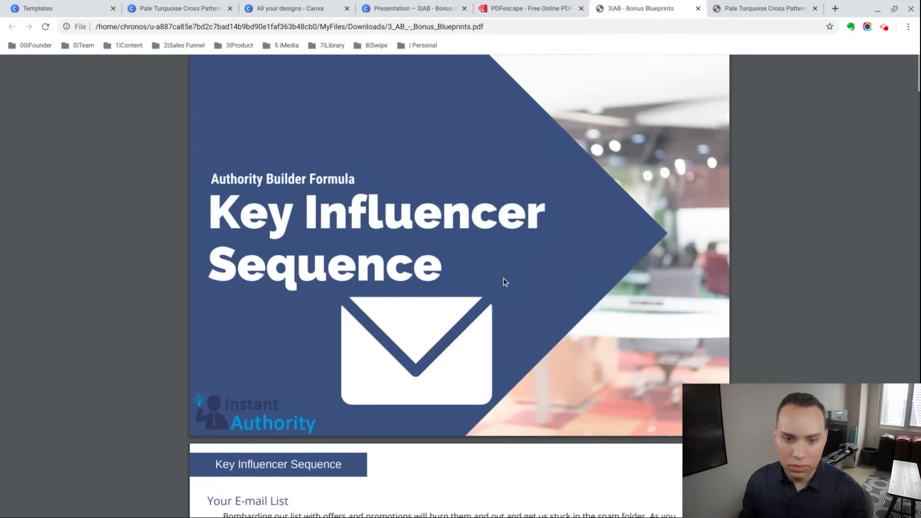
# - Verify in Chrome's PDF viewer that the Dream field holds several lines, then return to PDFescape
pyautogui.scroll(-3)
pyautogui.write('asdfsad')
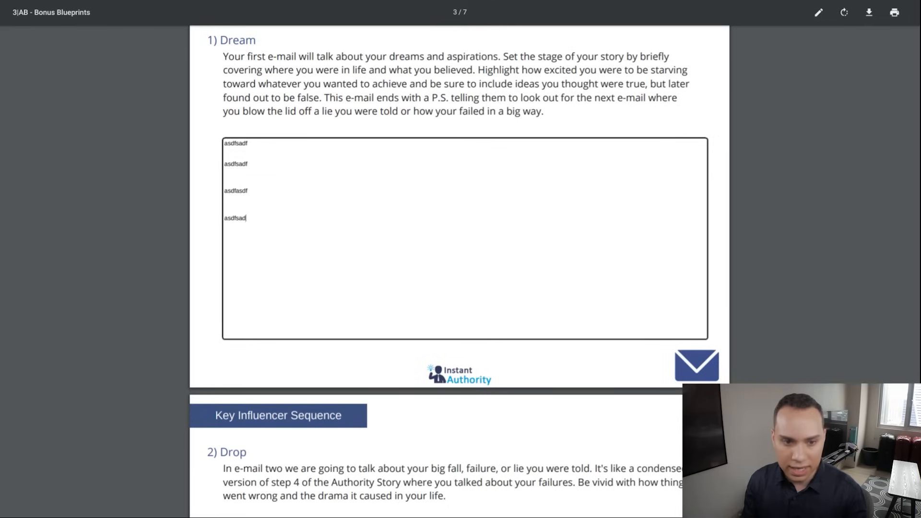
pyautogui.scroll(-3)
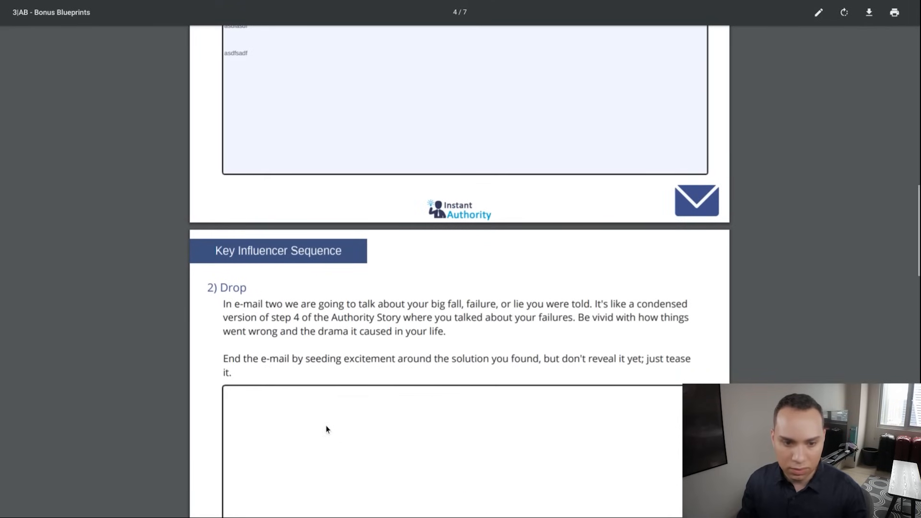
pyautogui.scroll(-3)
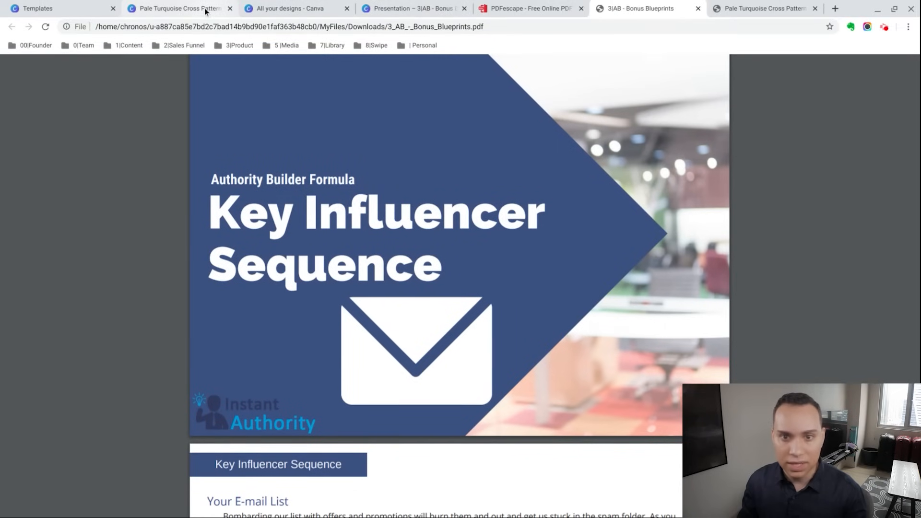
pyautogui.moveTo(528, 9)
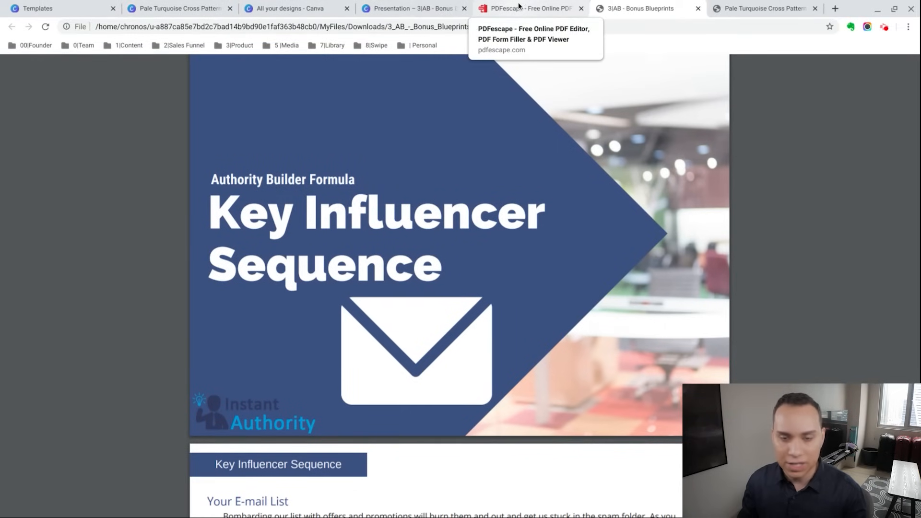
pyautogui.click(526, 9)
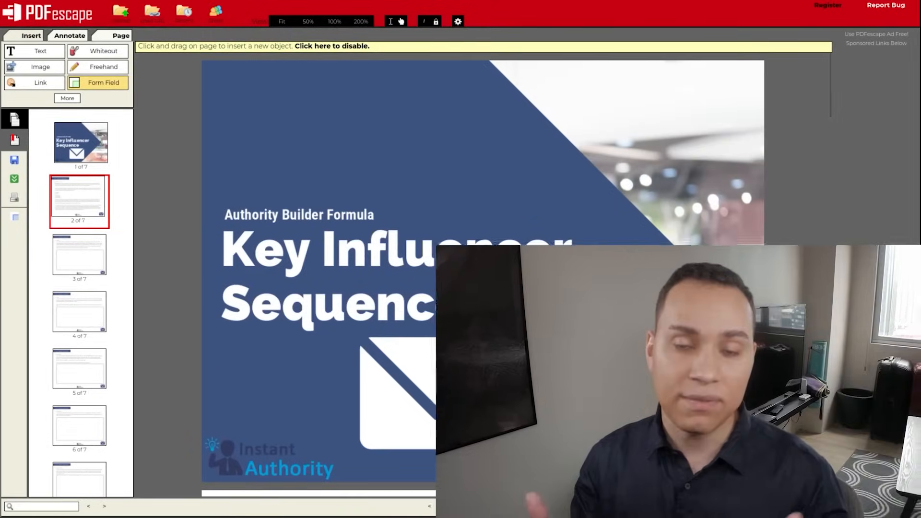